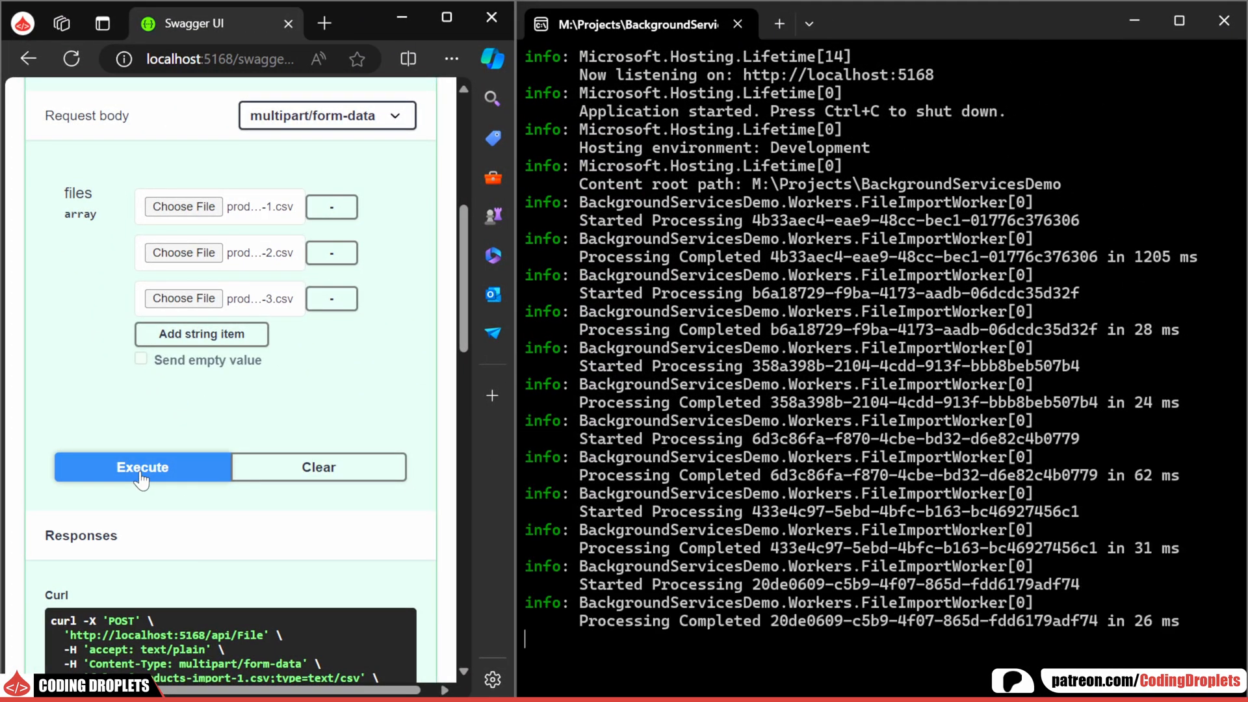
mouse_move(156, 488)
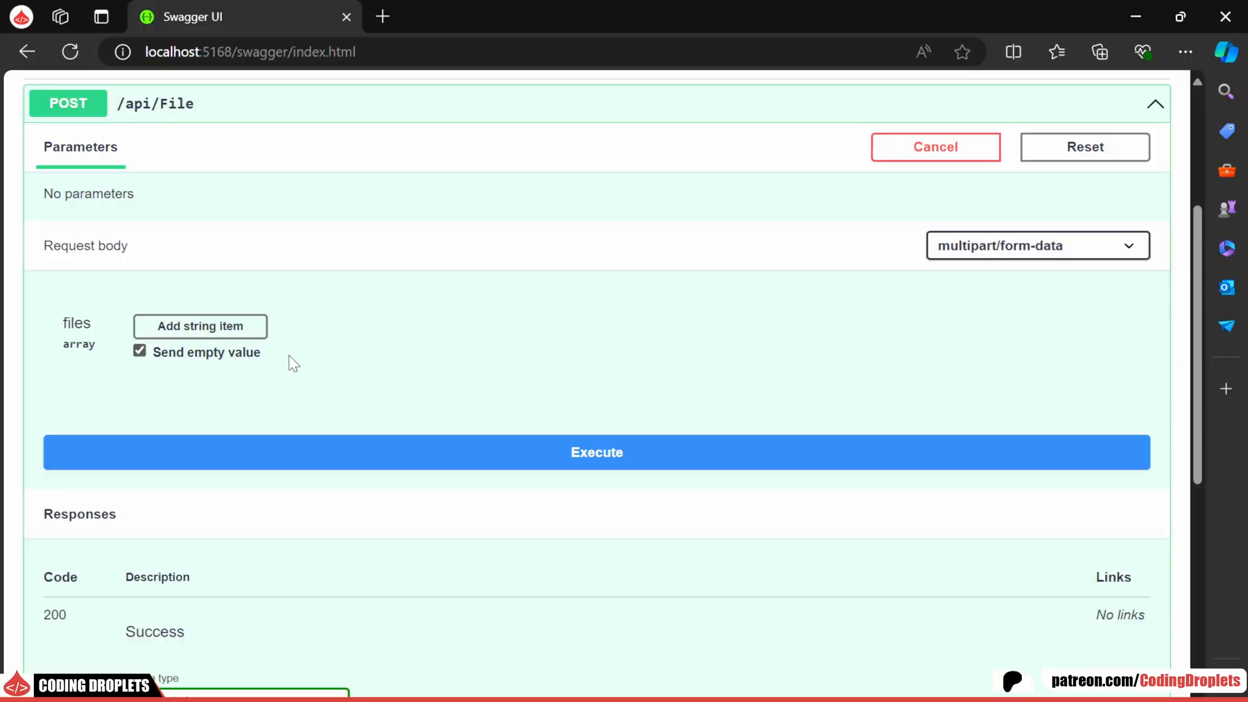
Add three file entries in Swagger UI and attach products-import-1.csv to the first.
click(200, 326)
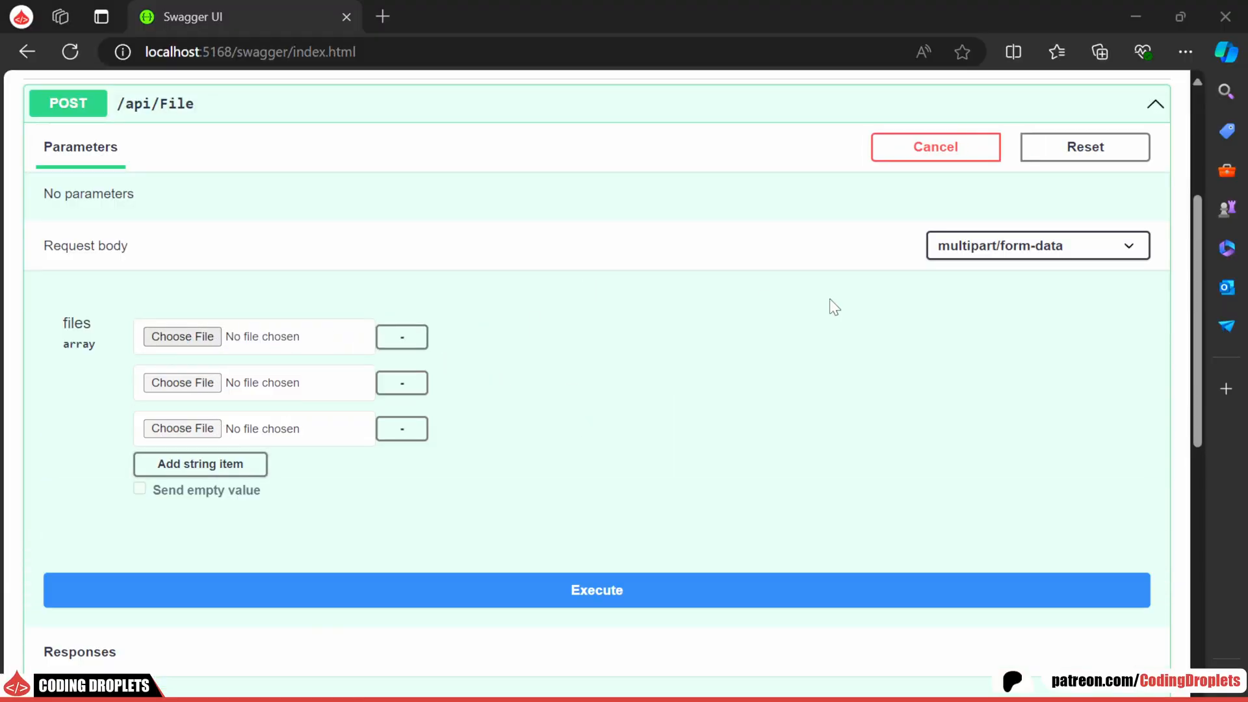
click(182, 337)
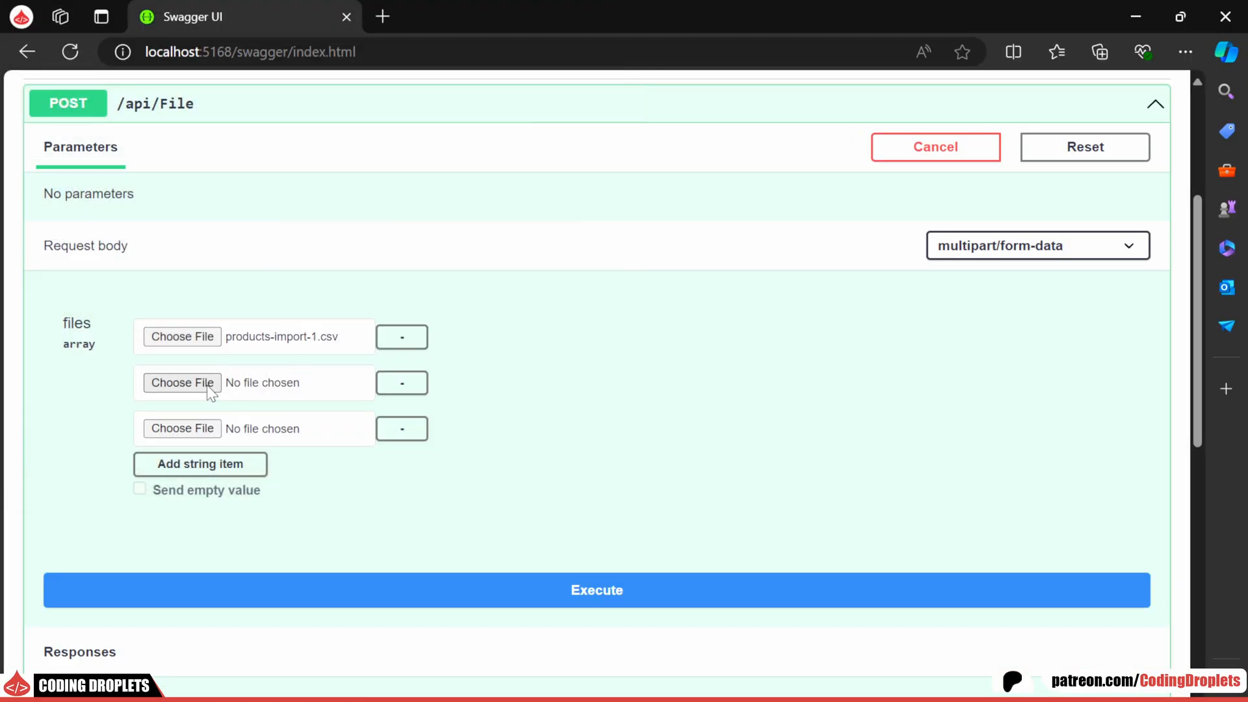
click(182, 382)
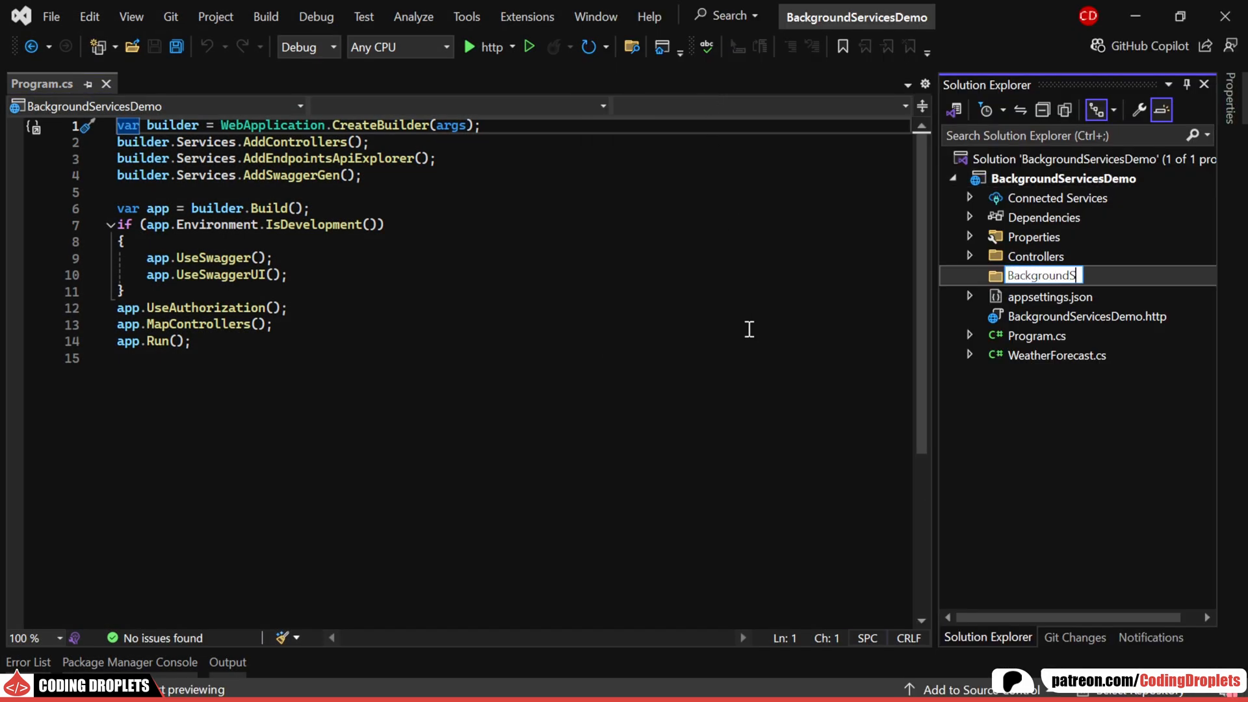
Create BackgroundServices/SampleService1 implementing IHostedService with generated StartAsync and StopAsync stubs.
key(Enter)
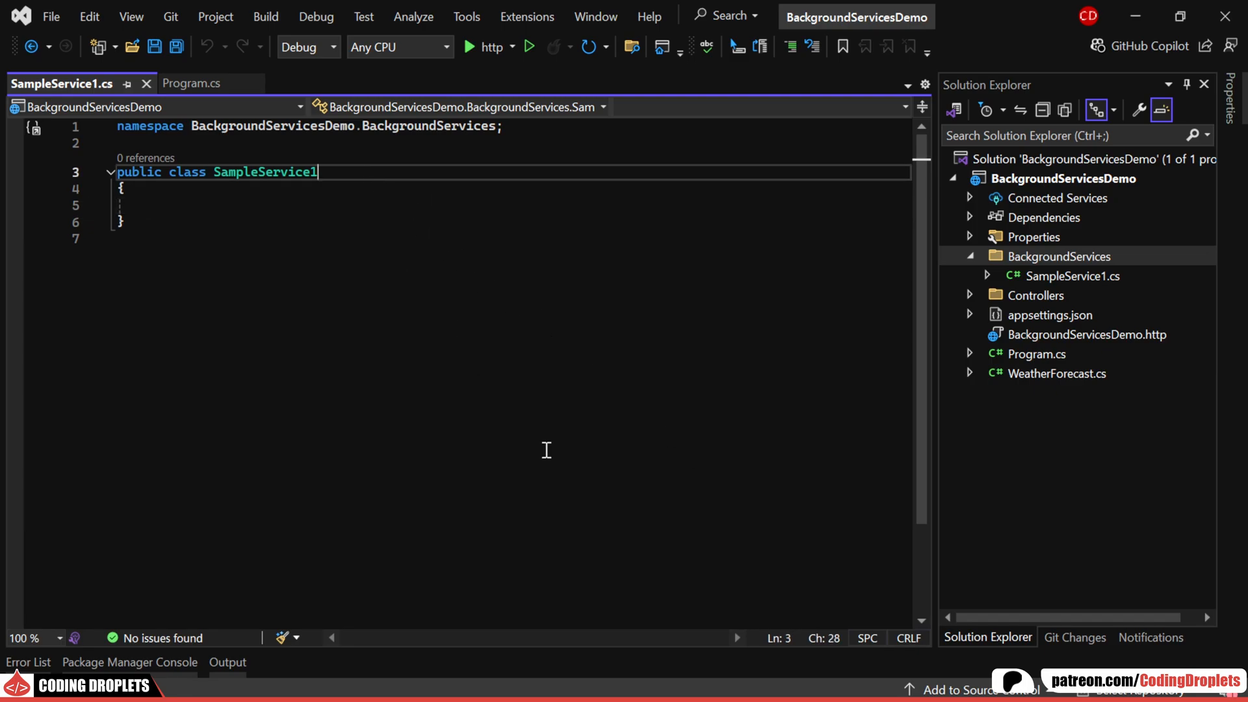
text(: IhostedService)
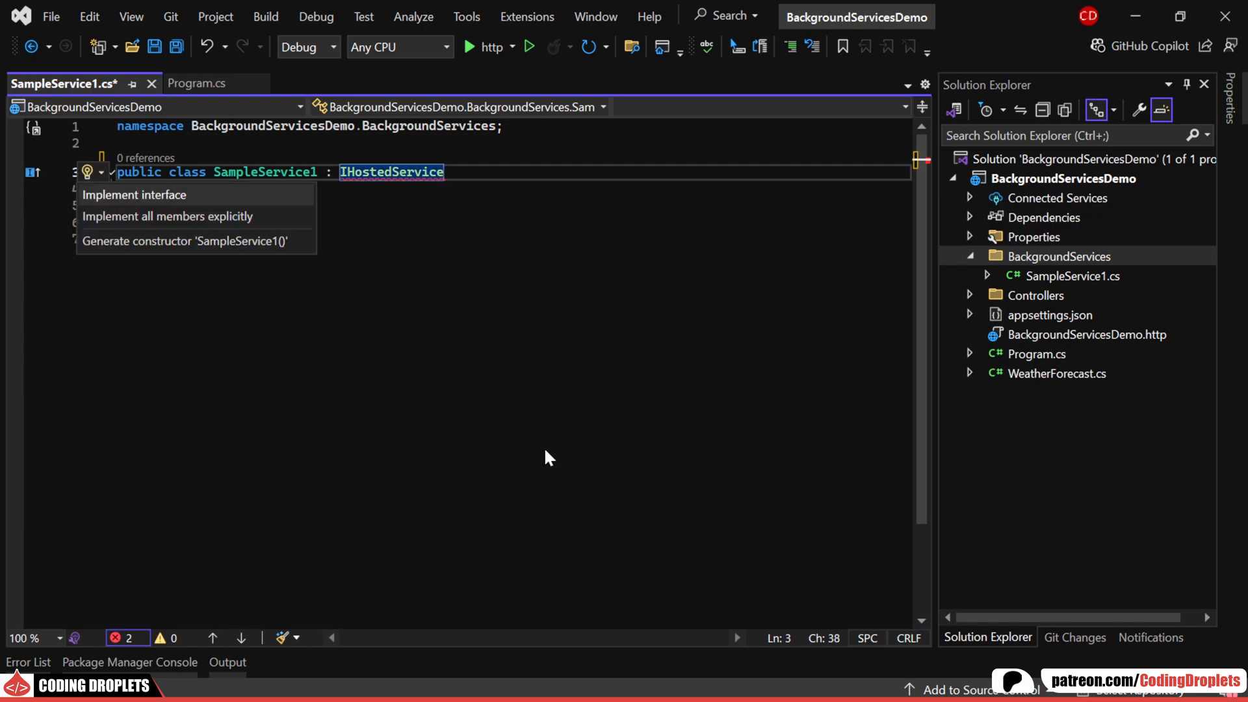
click(134, 195)
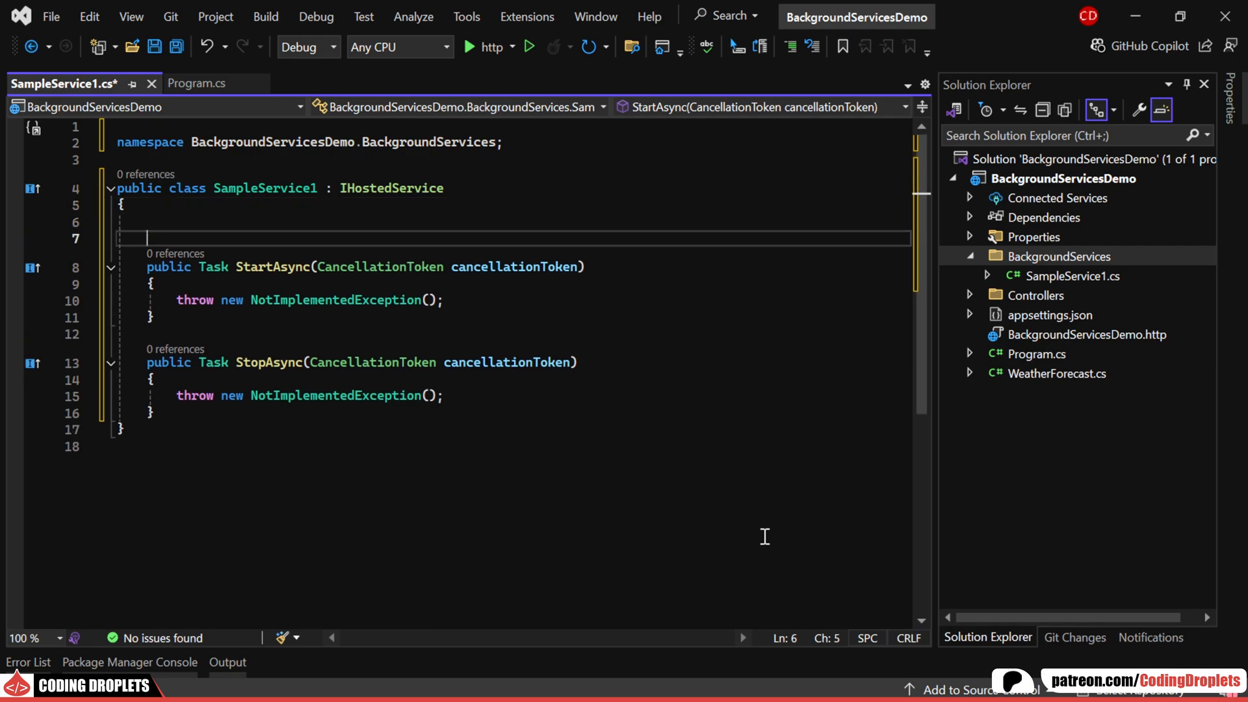
Add a Timer field started each second in StartAsync and disposed in StopAsync.
text(private Timer? _timer;)
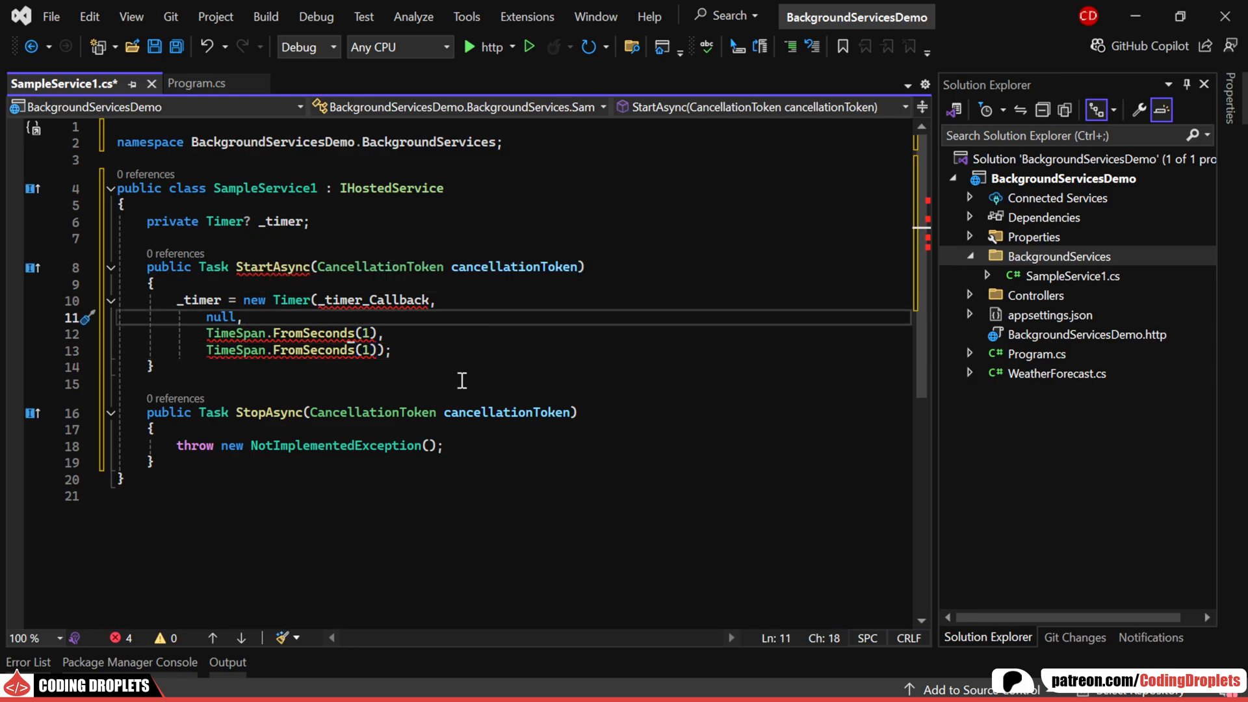
click(151, 463)
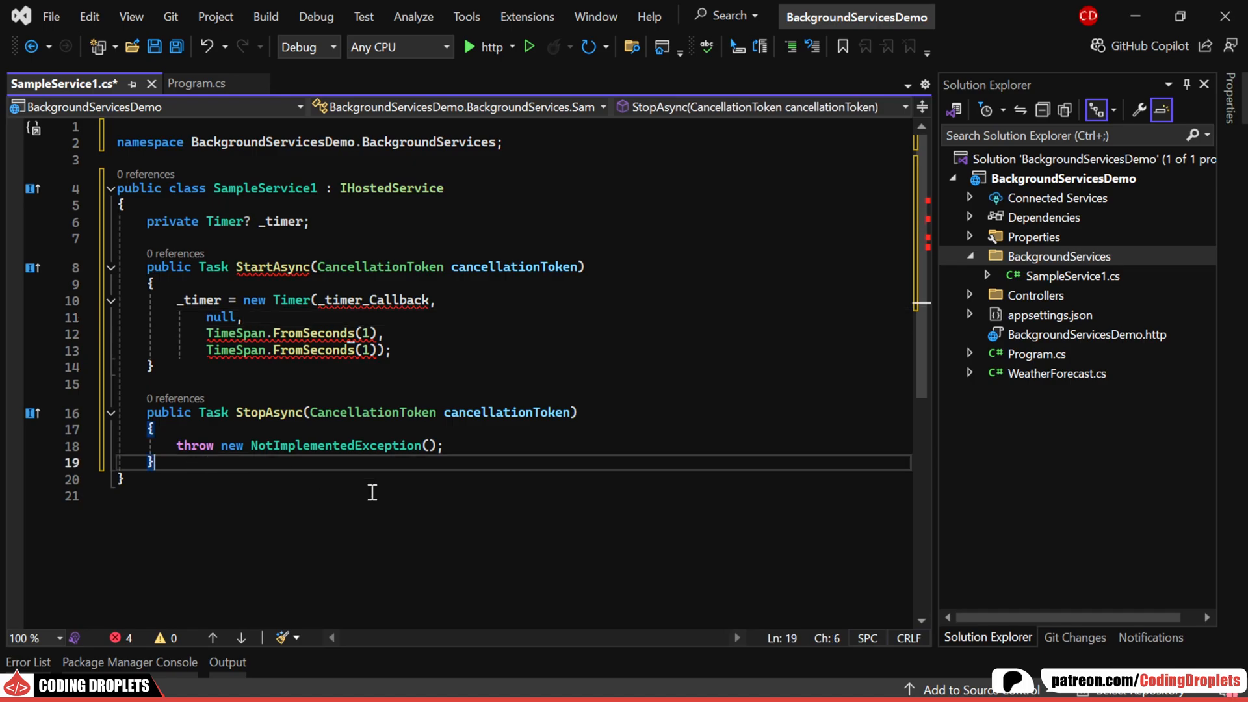
text(private void _timer_Callback(object? state)
text(return Task.CompletedTask;)
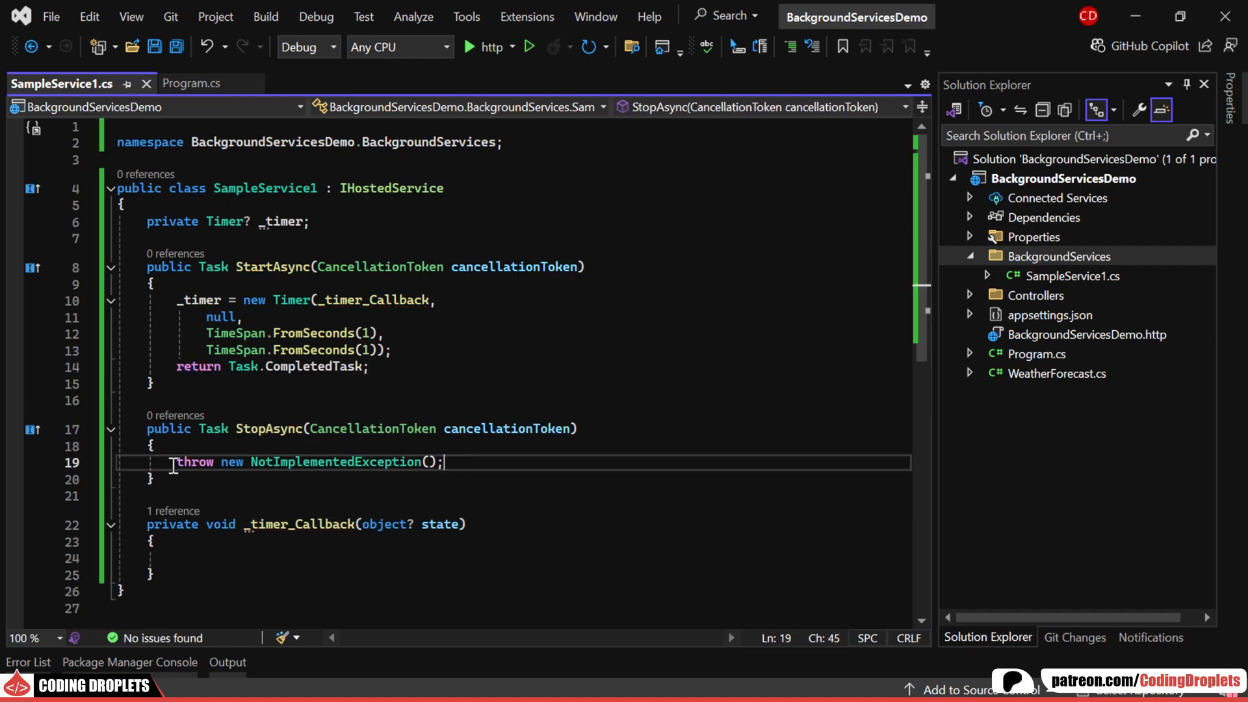
text(_timer?.Dispose();)
text(return Task.CompletedTask;)
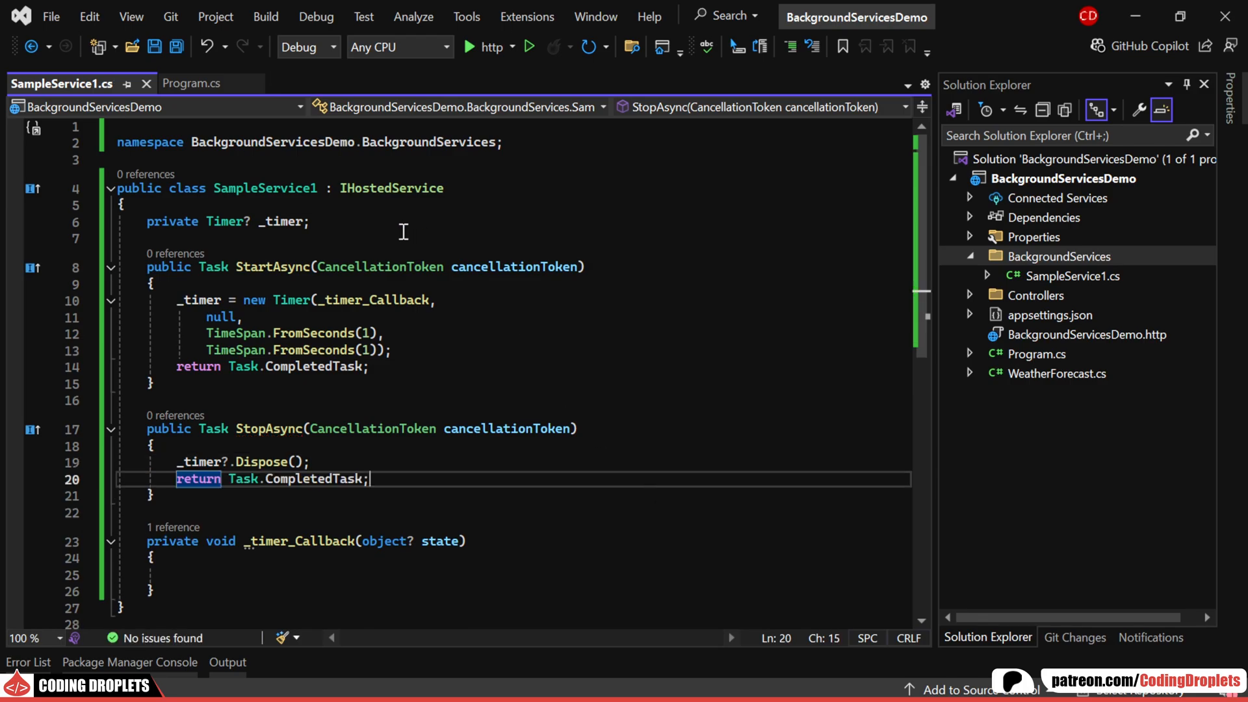
Add a readonly ILogger field and log from the _timer_Callback method.
text(private readonly ILogger _logger;)
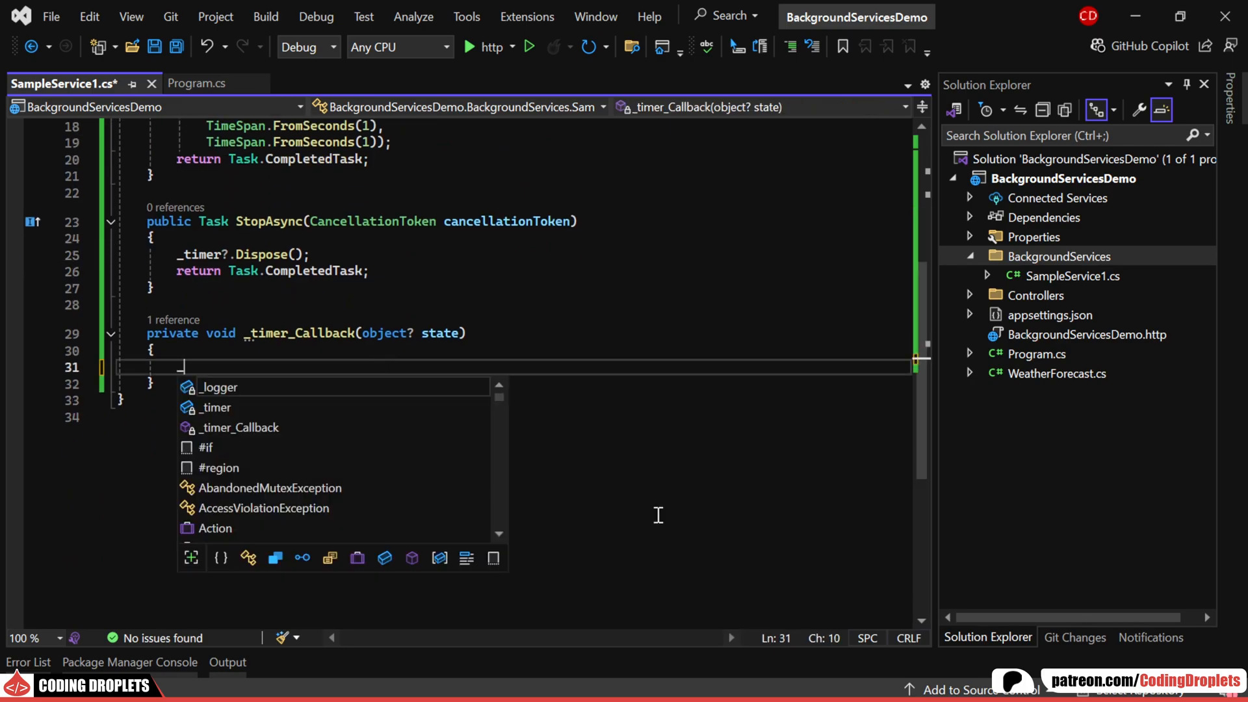
text(_logger.Log)
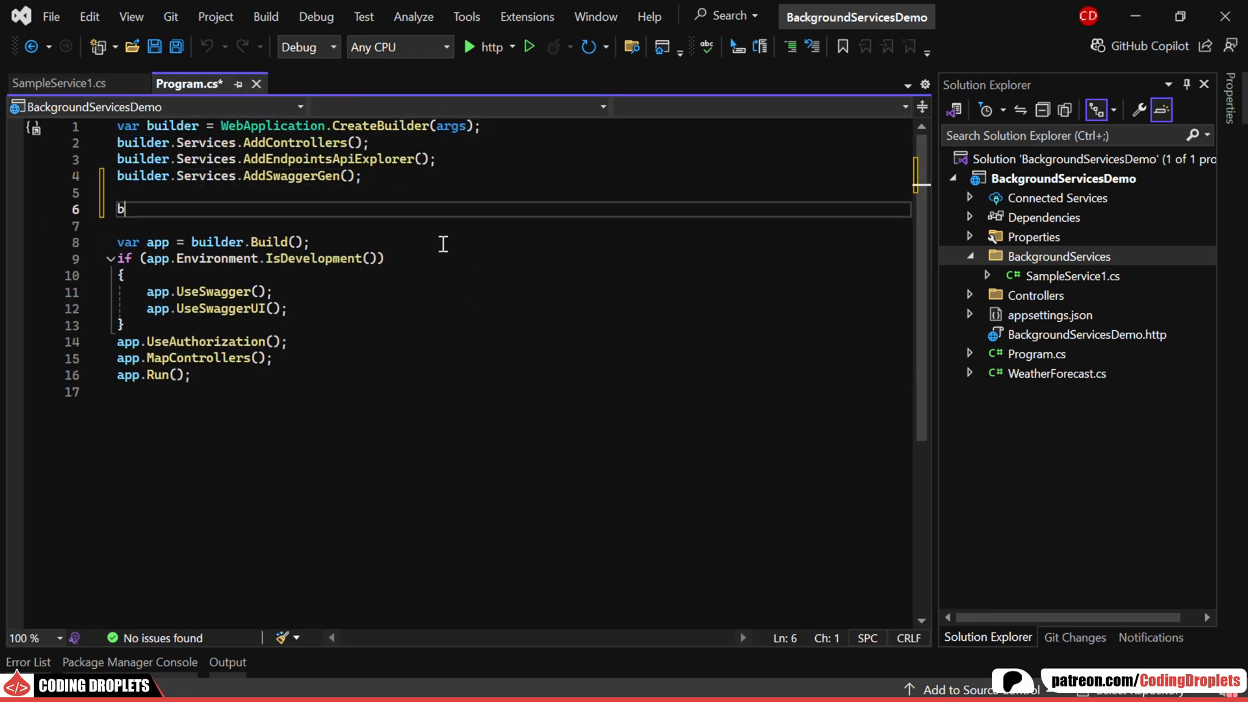
Register SampleService1 via builder.Services.AddHostedService<SampleService1>() in Program.cs.
text(builder.Services.AddHostedService<SampleService1>();)
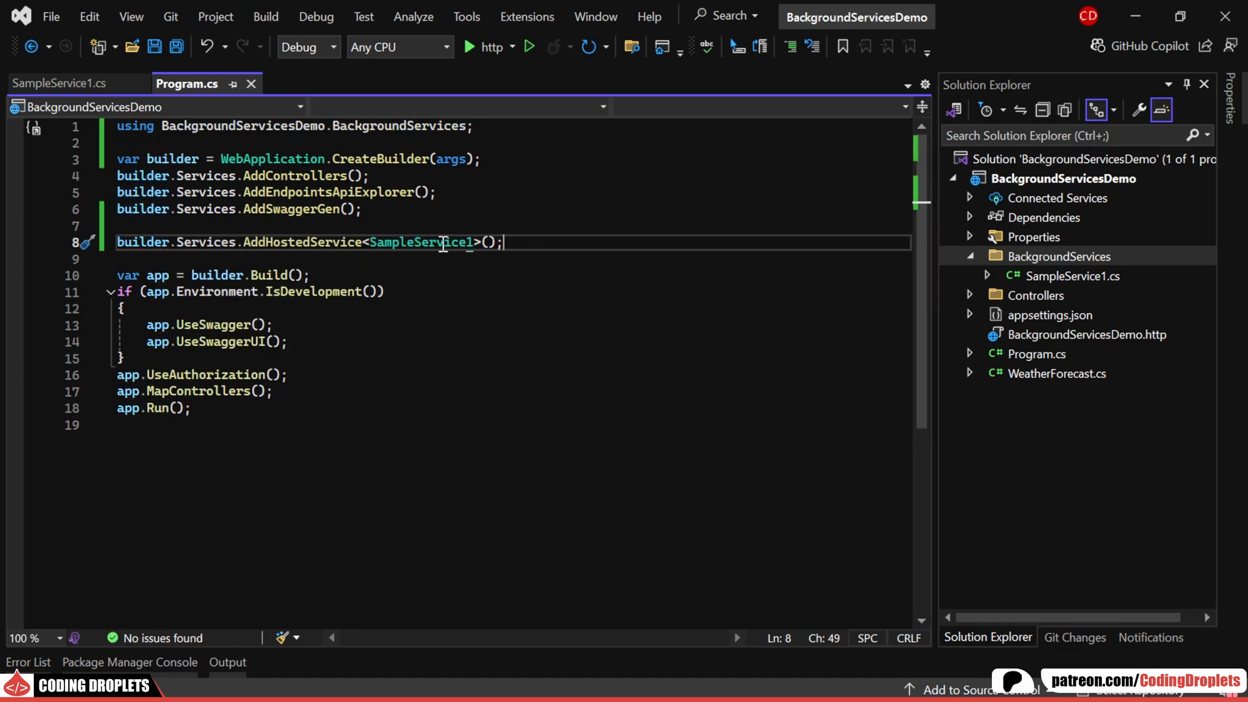
click(468, 47)
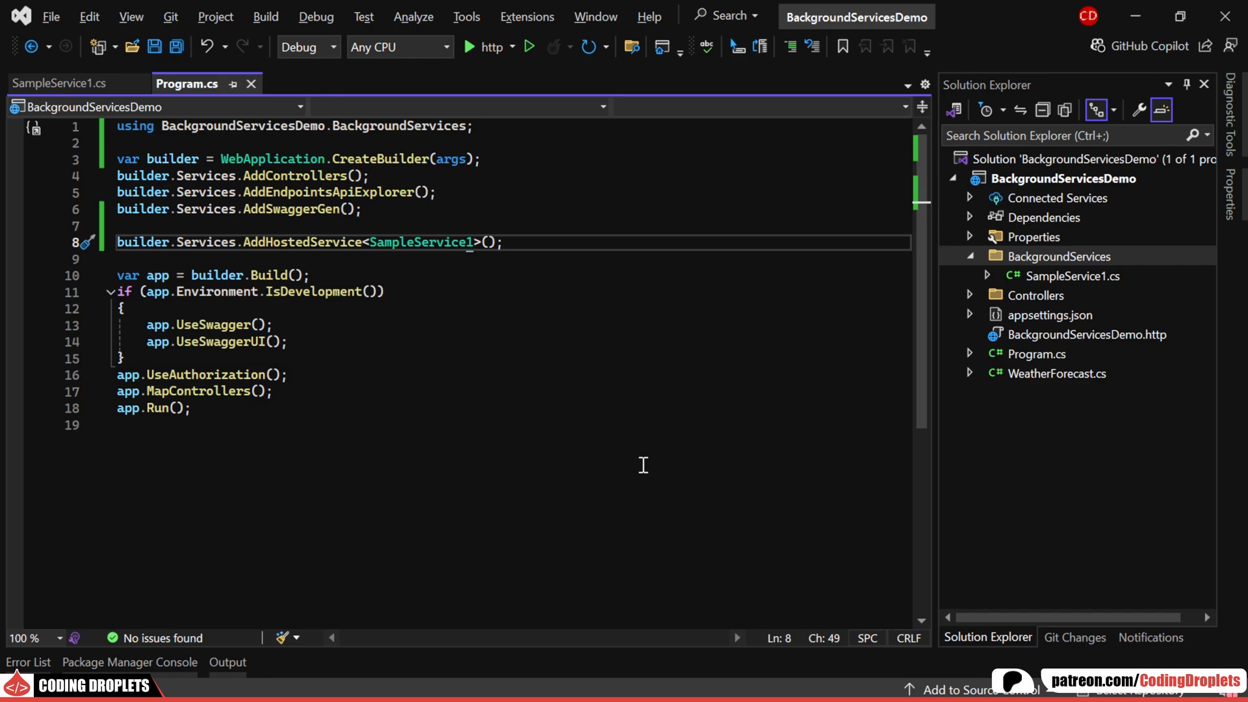
right_click(1059, 256)
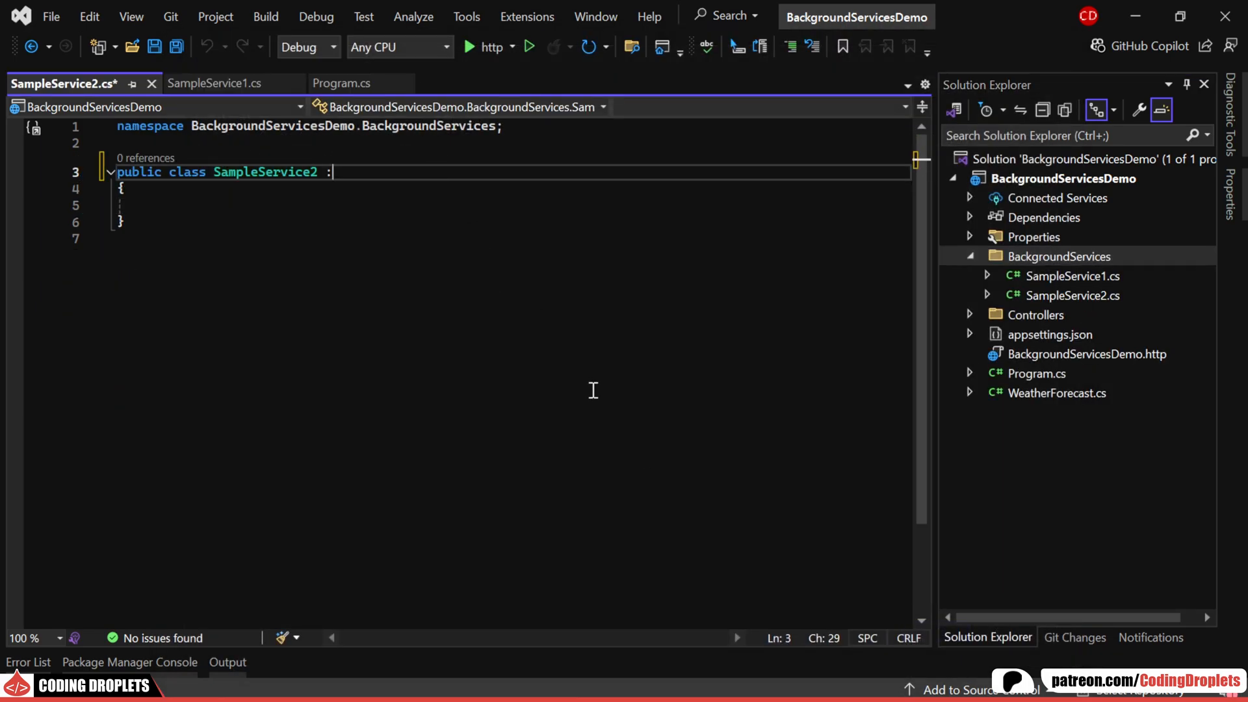
Derive SampleService2 from BackgroundService with a Timer field logging "Timer Callback from Sample Service 2".
text(BackgroundService)
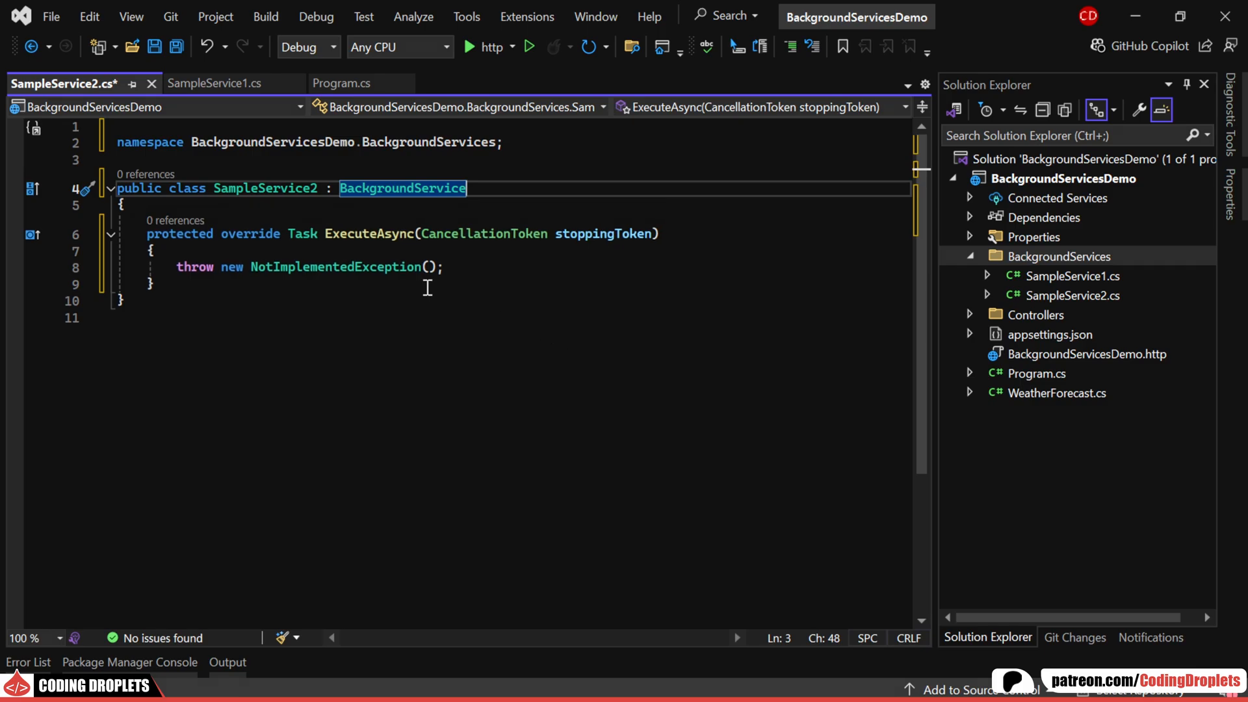
key(Enter)
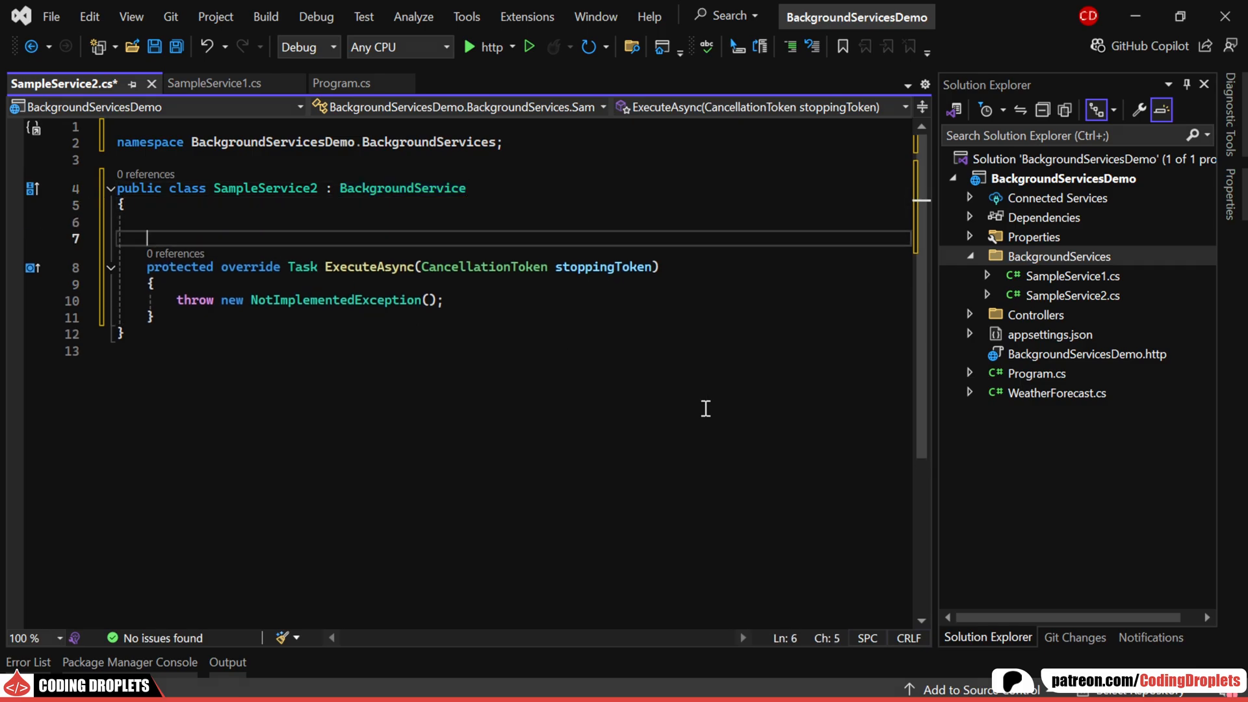
text(private Timer? _timer;)
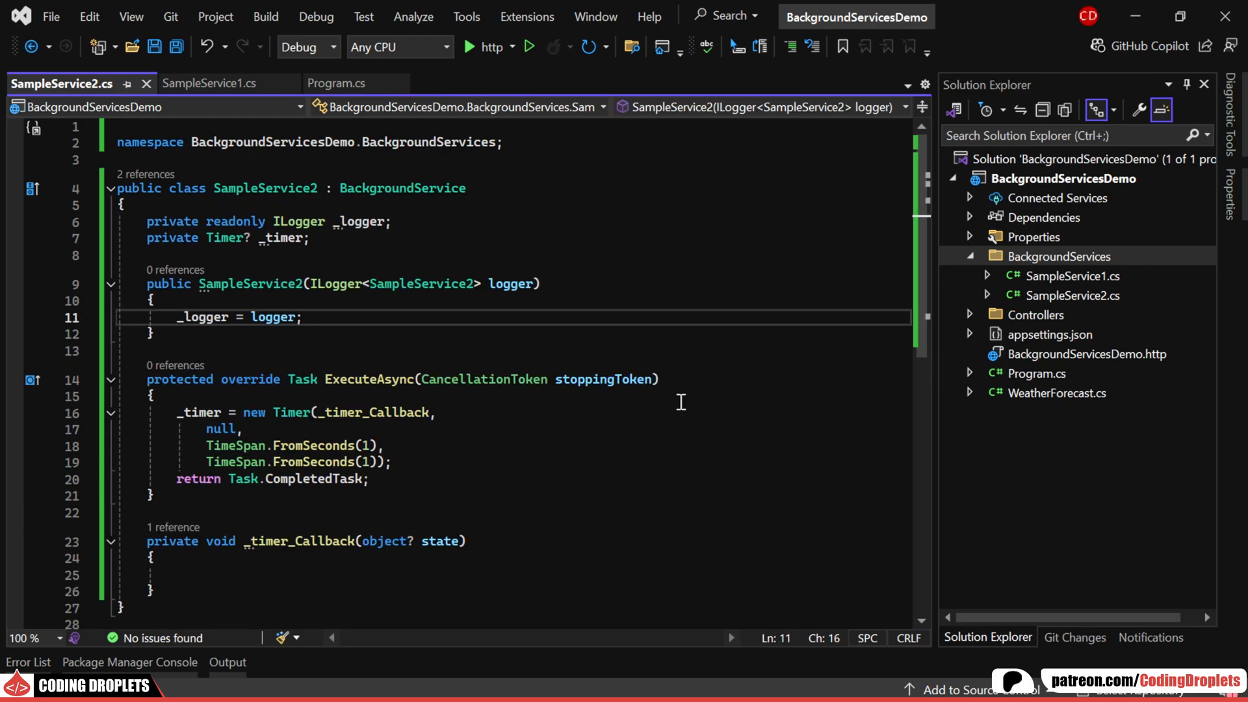
scroll(down, 3)
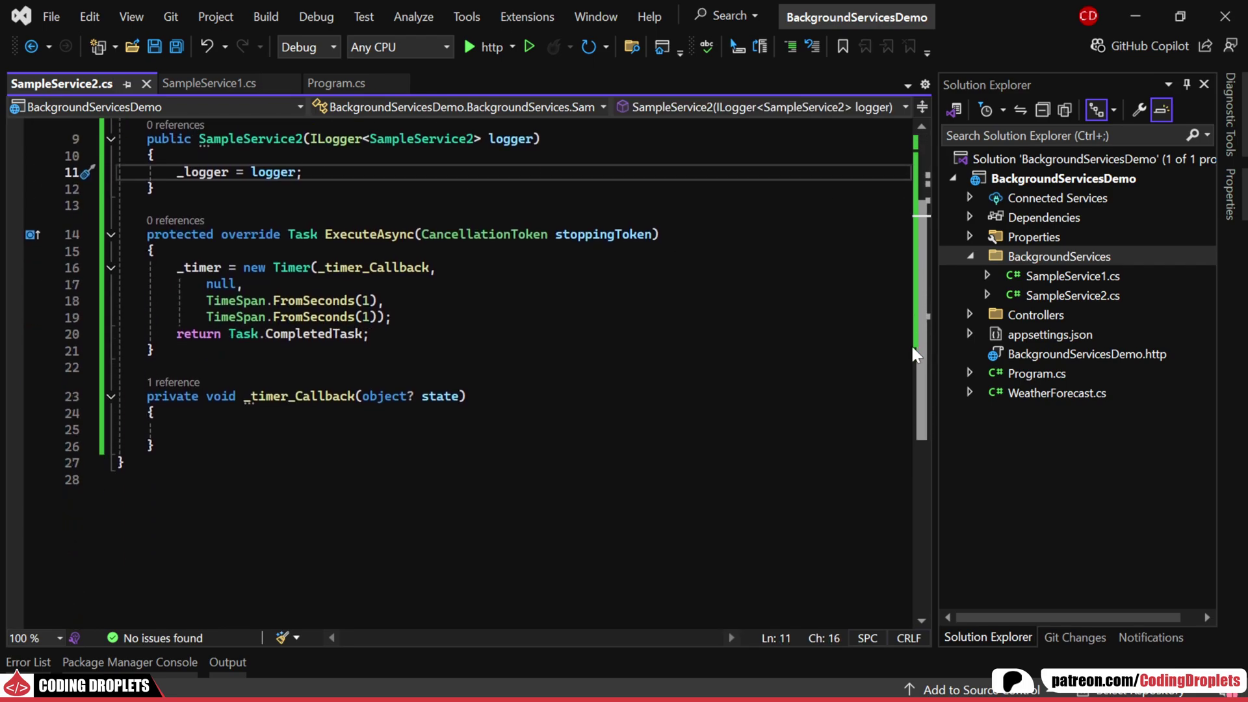
text(_logger.LogInformation("Timer Callback from Sample Service 2");)
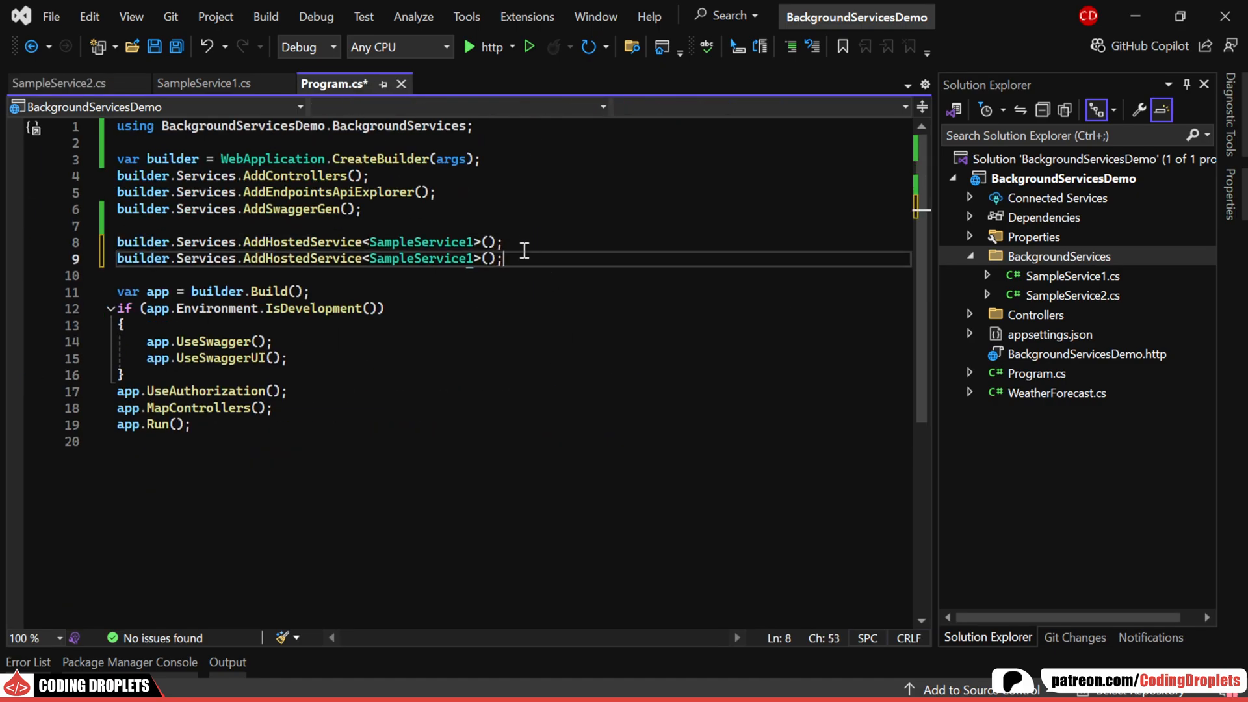
Duplicate the AddHostedService line and change SampleService1 to SampleService2.
double_click(420, 258)
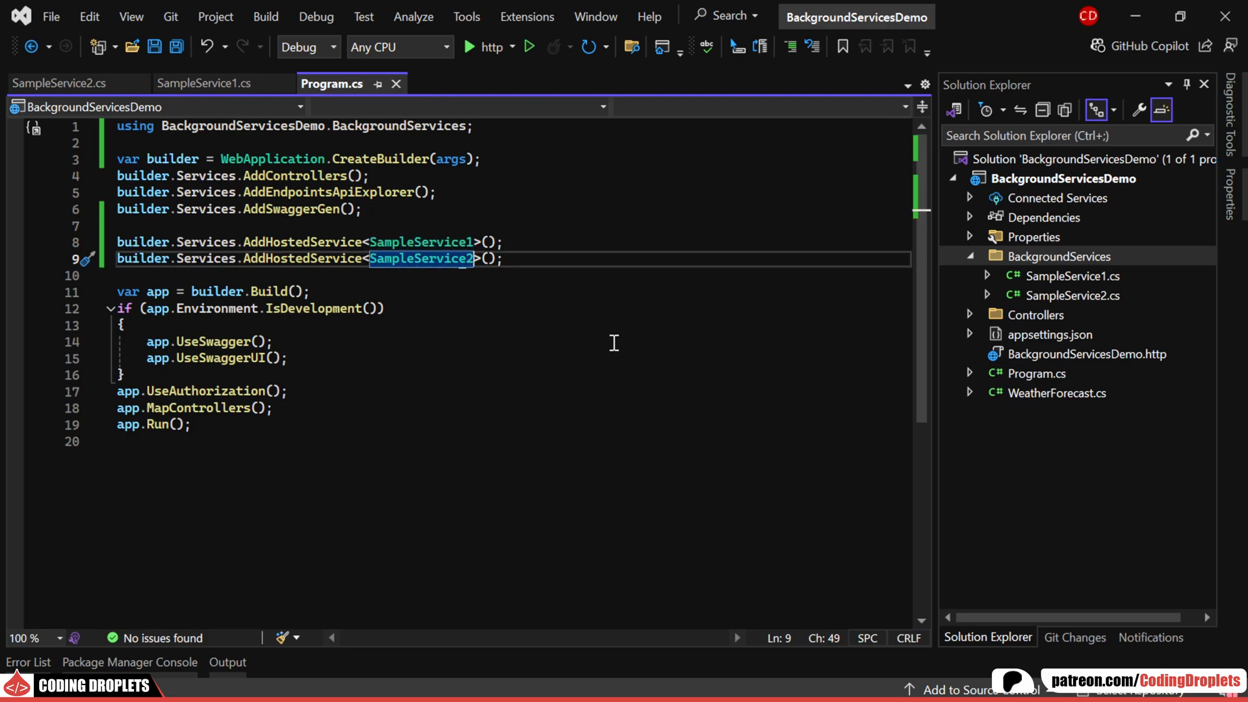
click(468, 46)
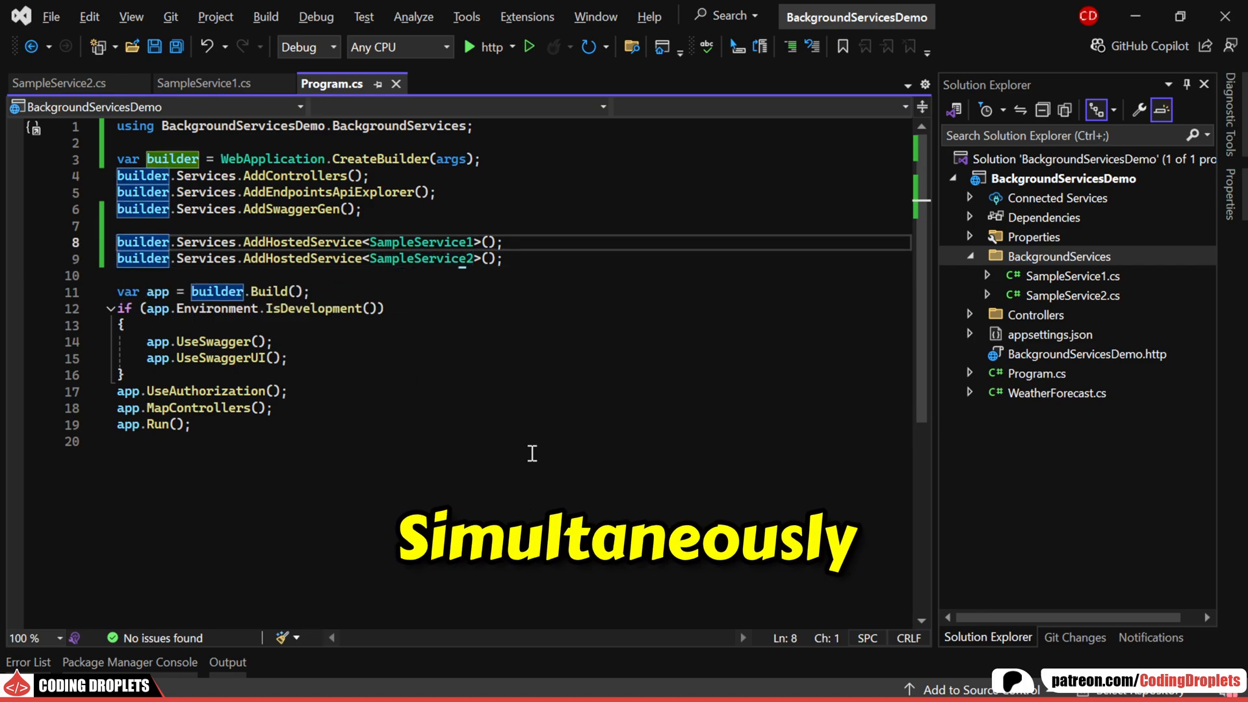
Declare a string Channel field, first CreateBounded<string>(100), then replace with CreateUnbounded<string>().
click(62, 83)
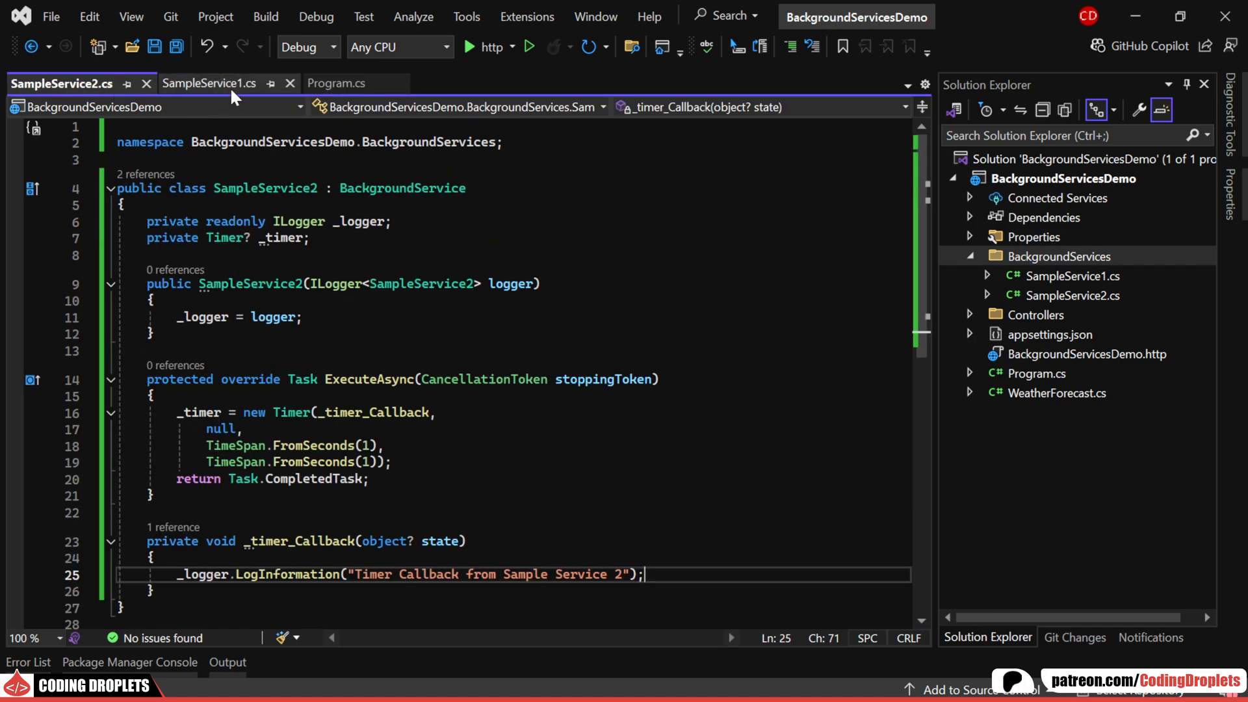
text(private Channel<string> _channel;)
text(_channel = Channel)
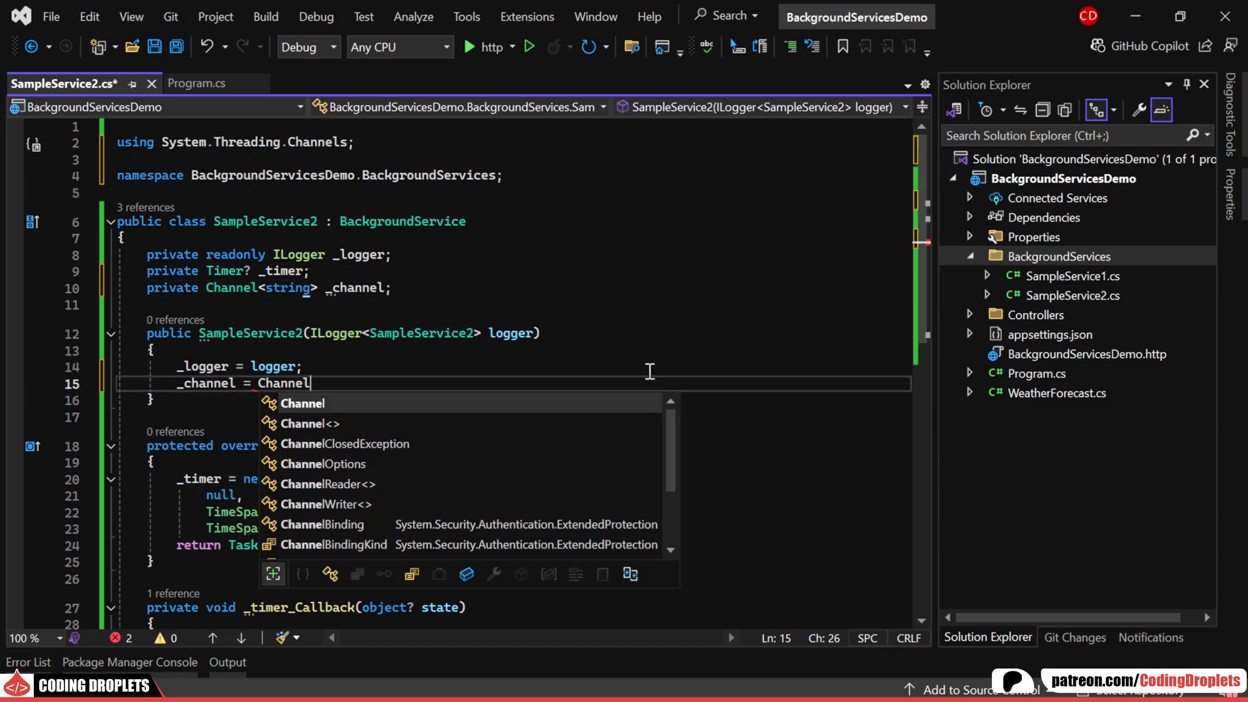
text(.)
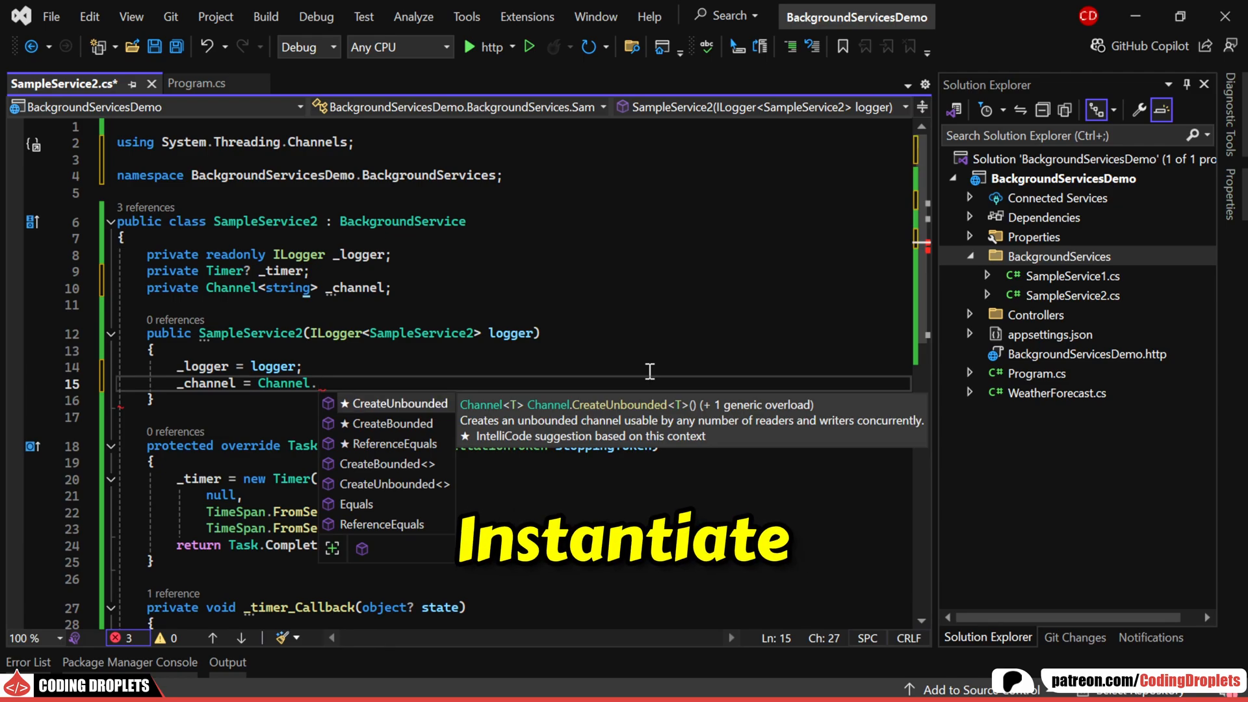
text(CreateBounded<string>();)
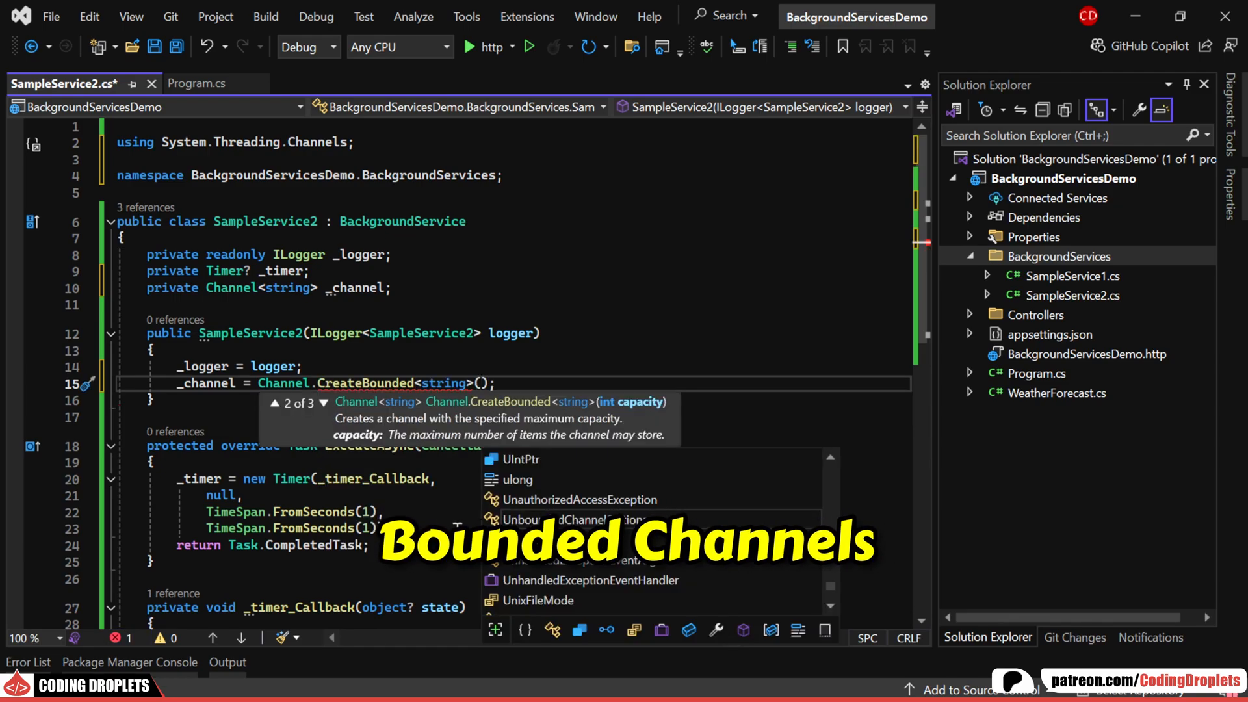
text(100)
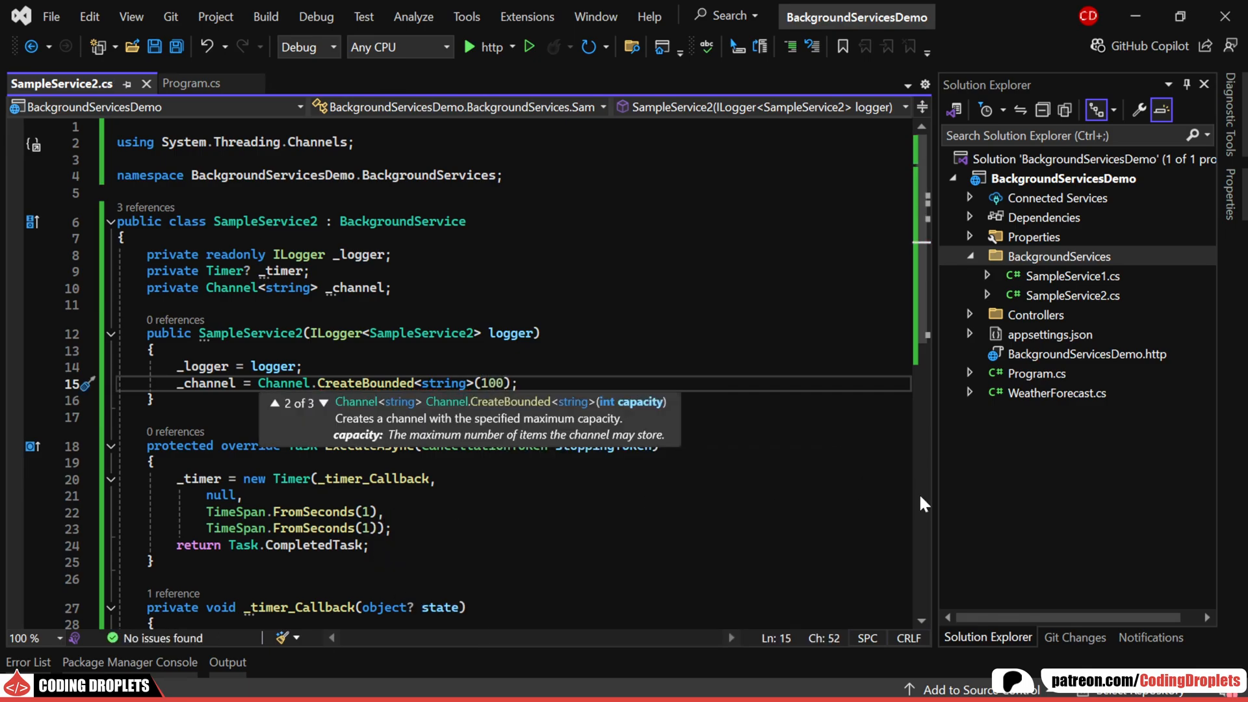
click(304, 367)
text(Unb)
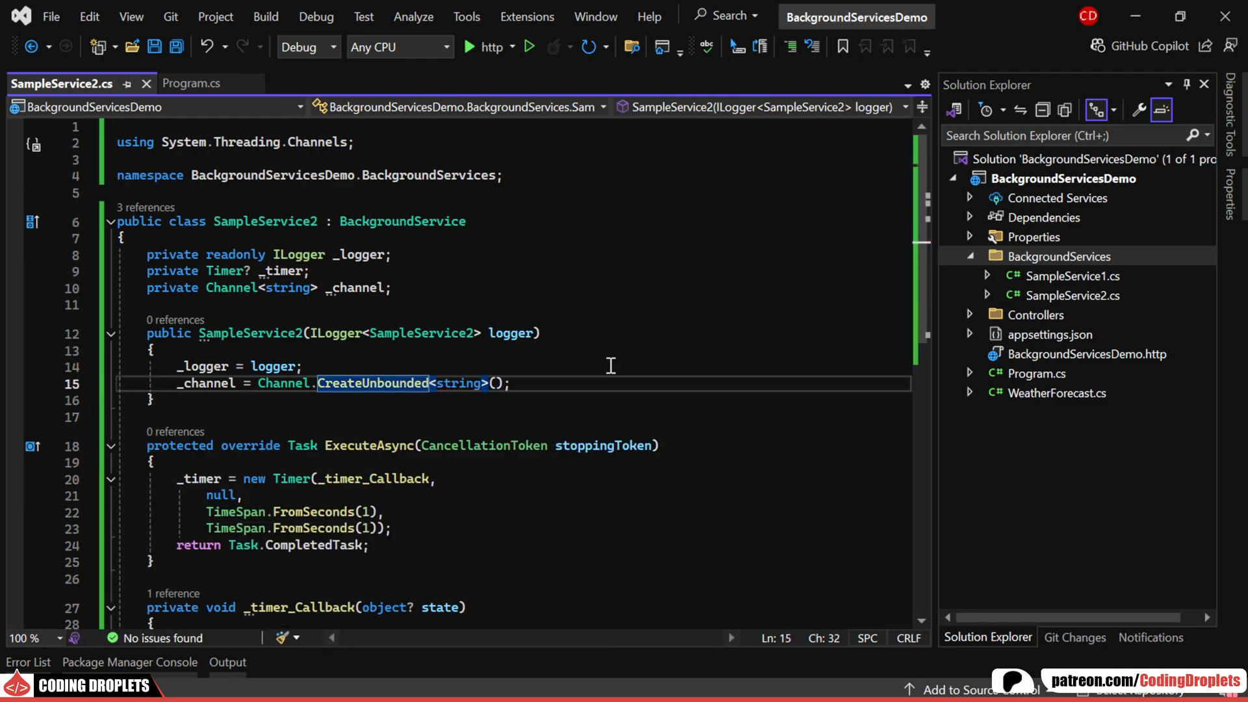
Add a Task.Run loop in ExecuteAsync that TryReads channel messages and logs "Received Message".
scroll(down, 3)
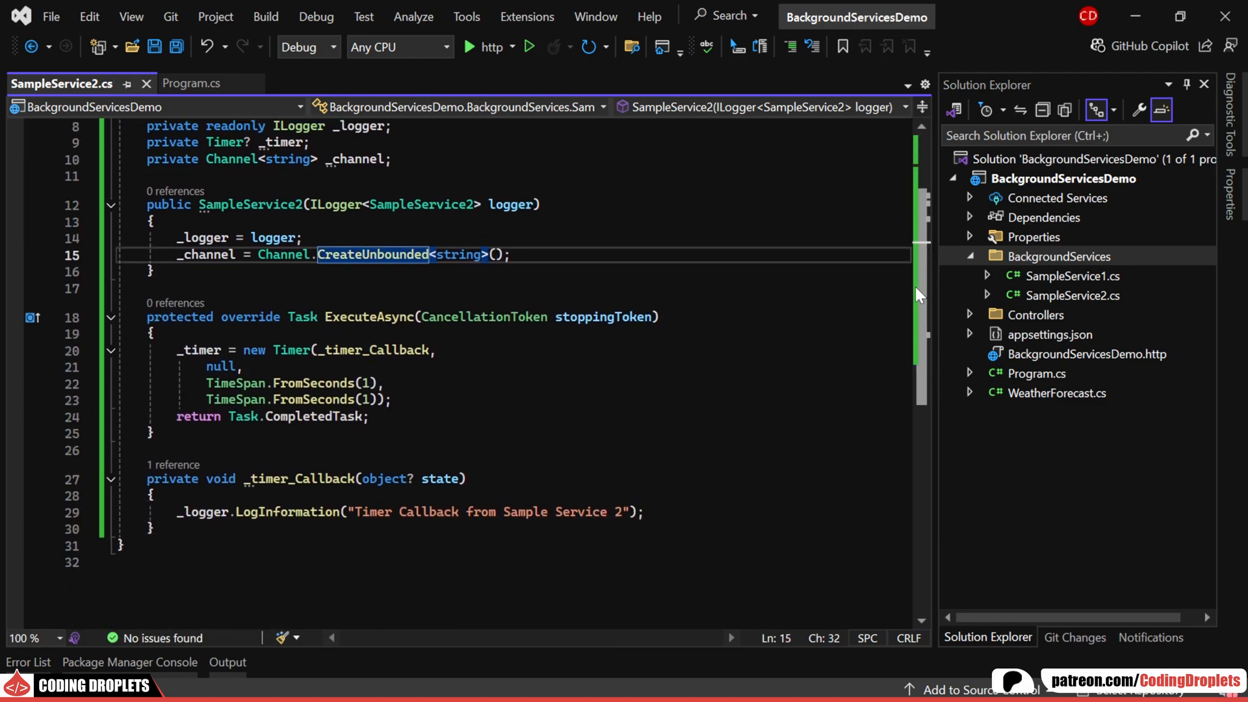
text(Task.Run(() =>)
text(while (_channel.Reader.CanPeek))
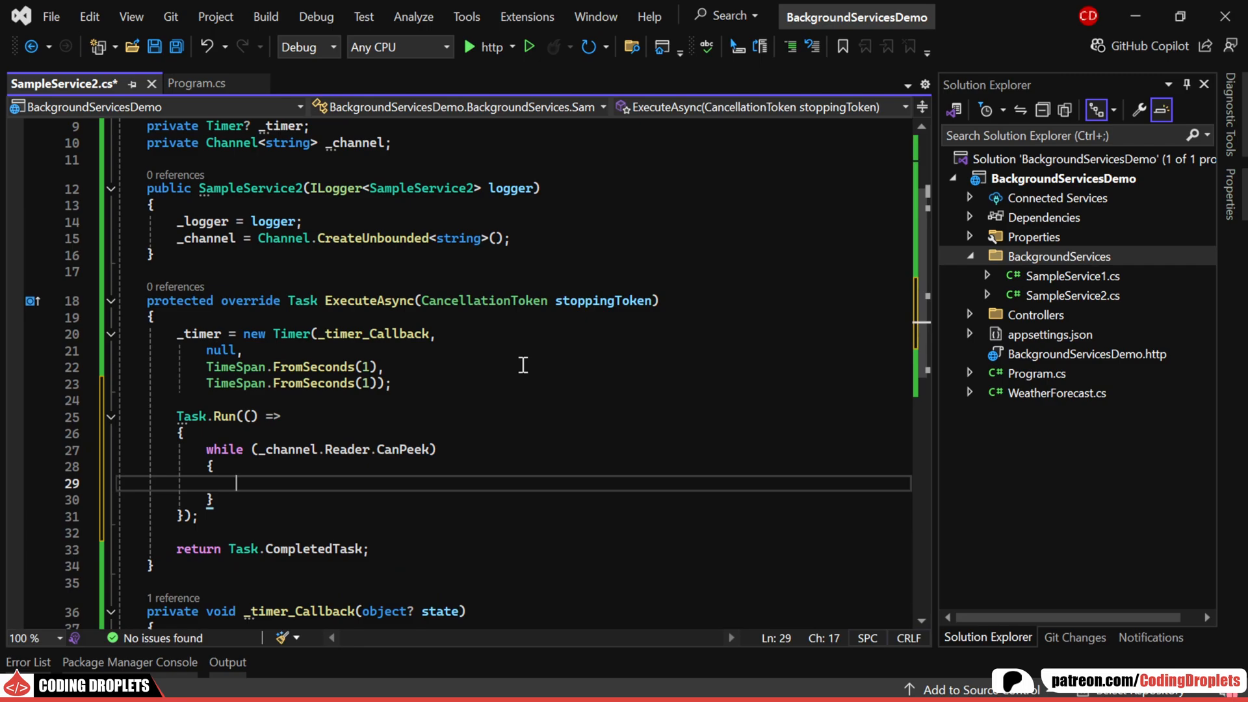
mouse_move(412, 448)
text(if(_channel.Reader.TryRead(out var )
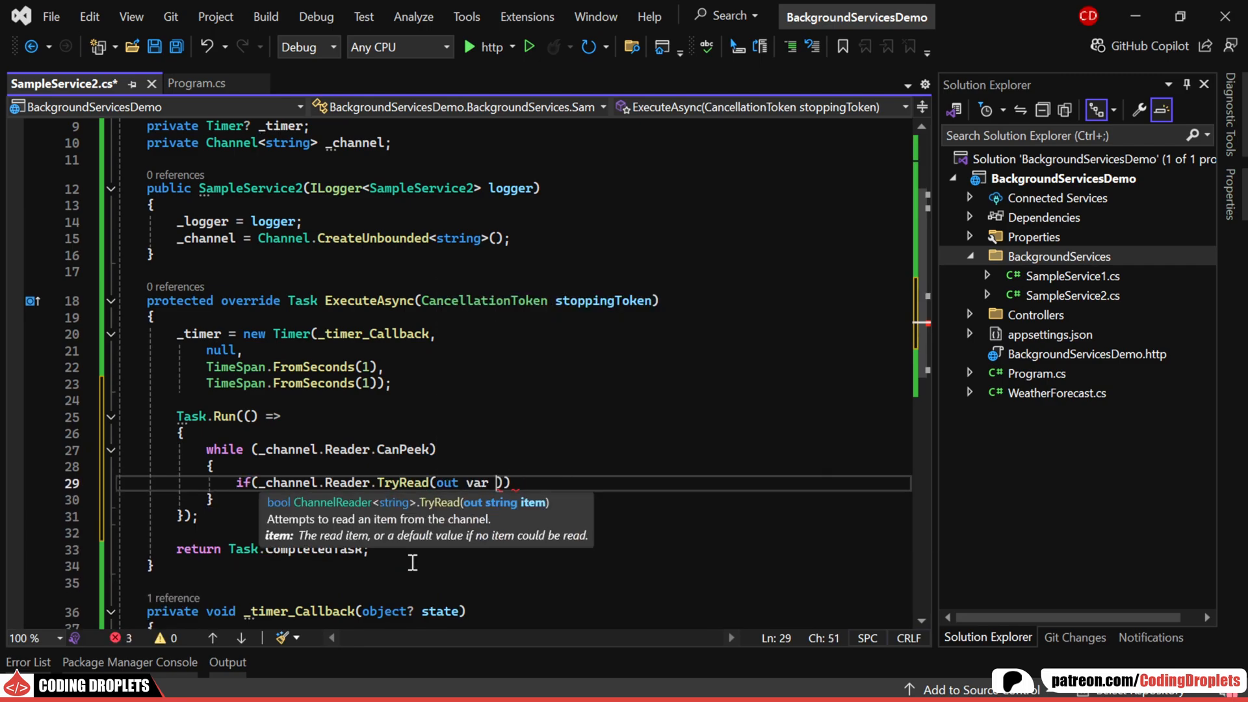
text(message)))
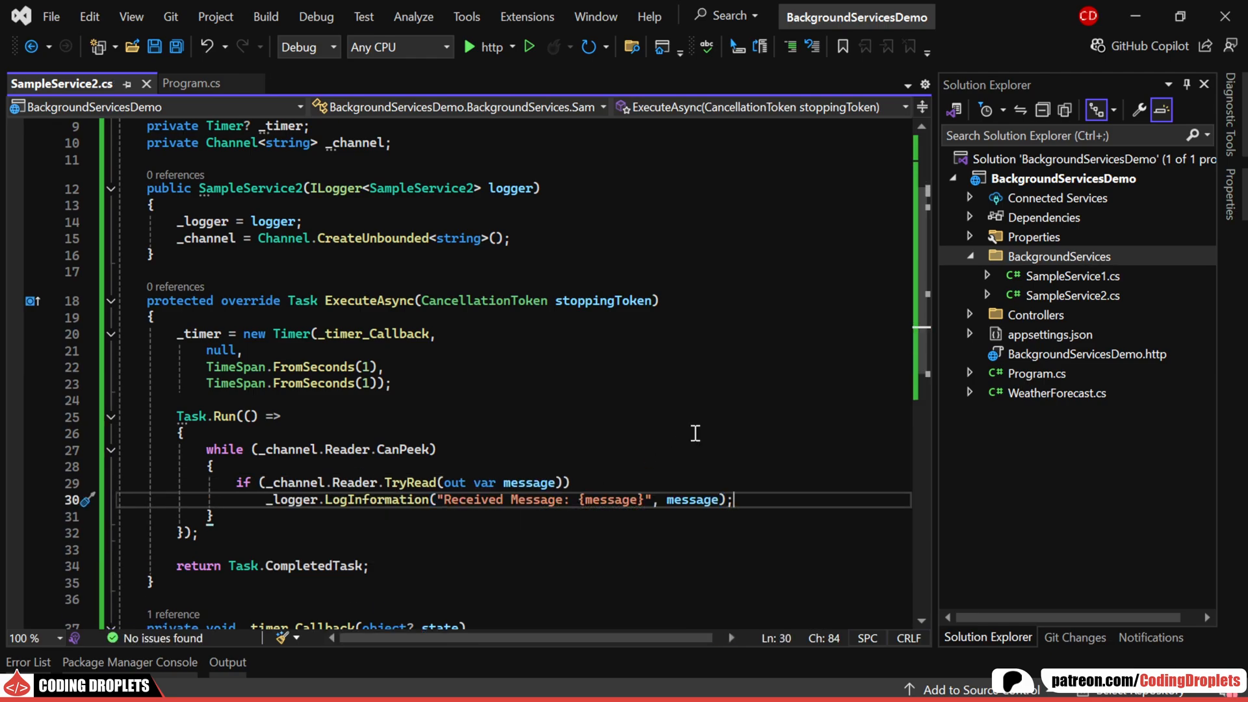
Create sampleMessage from Guid.NewGuid(), log "Sending Message", and WriteAsync it to the channel writer.
text(var sampleMessage = Guid.NewGuid().ToString();)
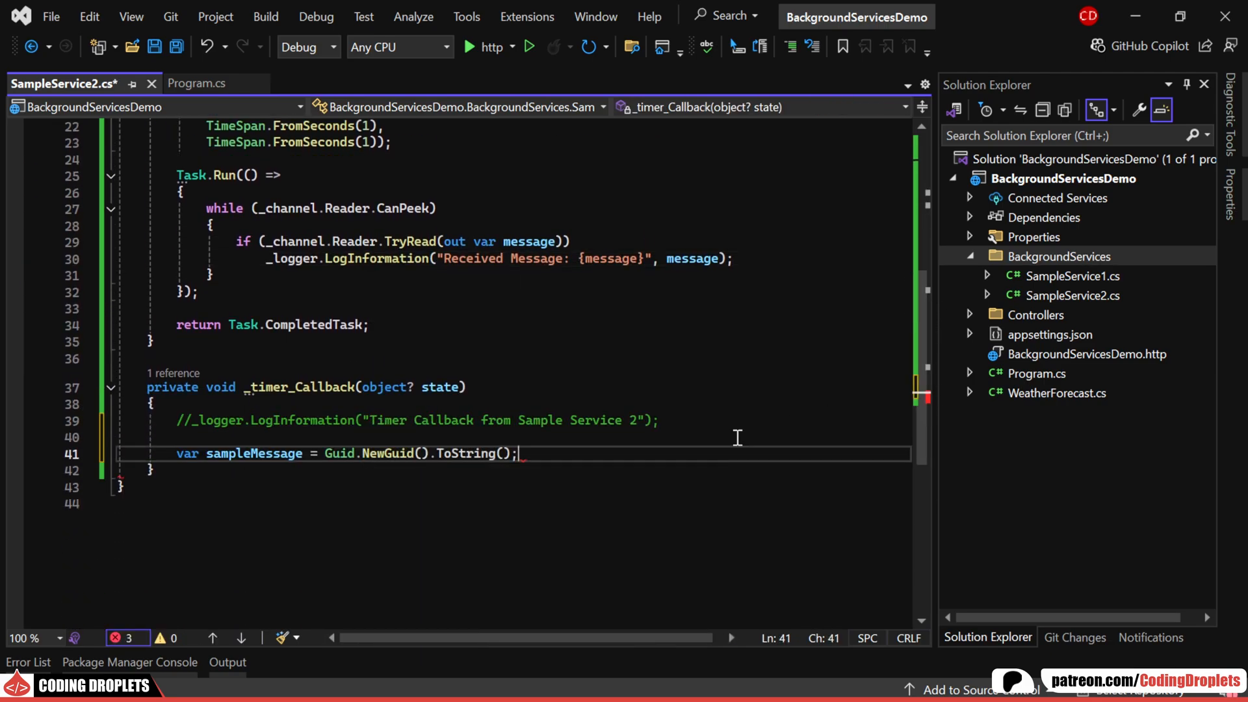
key(Enter)
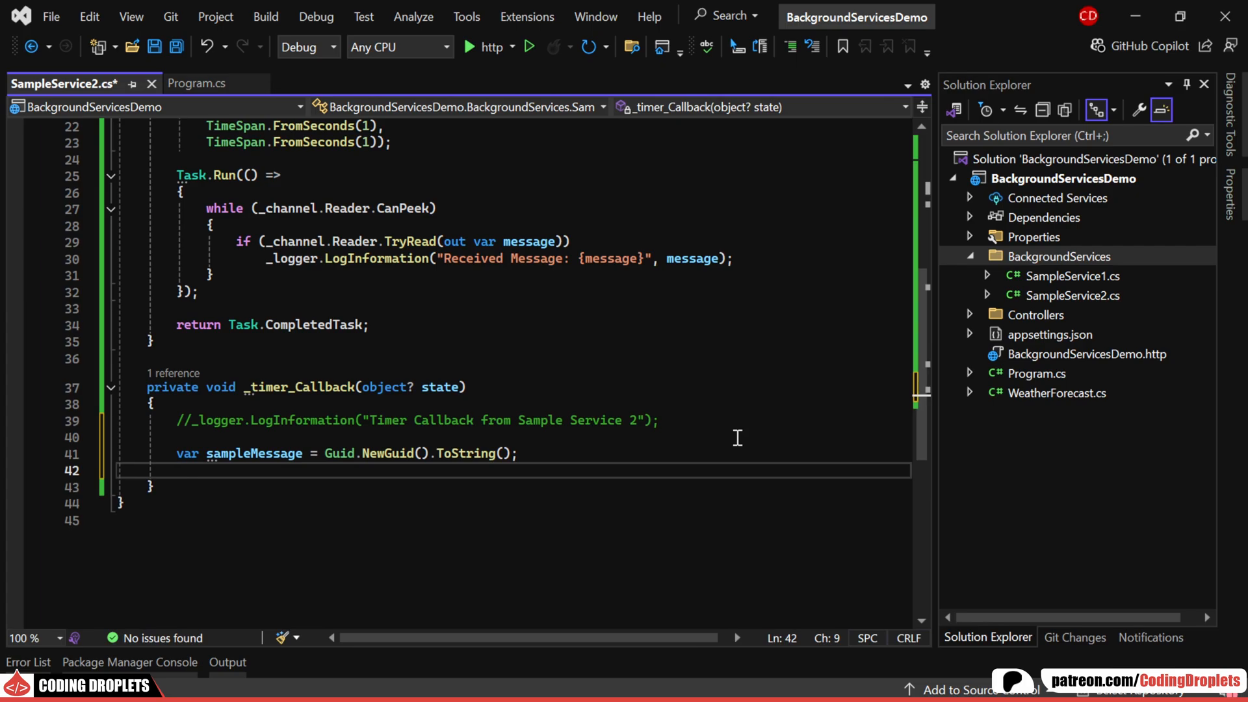
text(_logger.LogInformation("Sending Message: {message}", sampleMessage);)
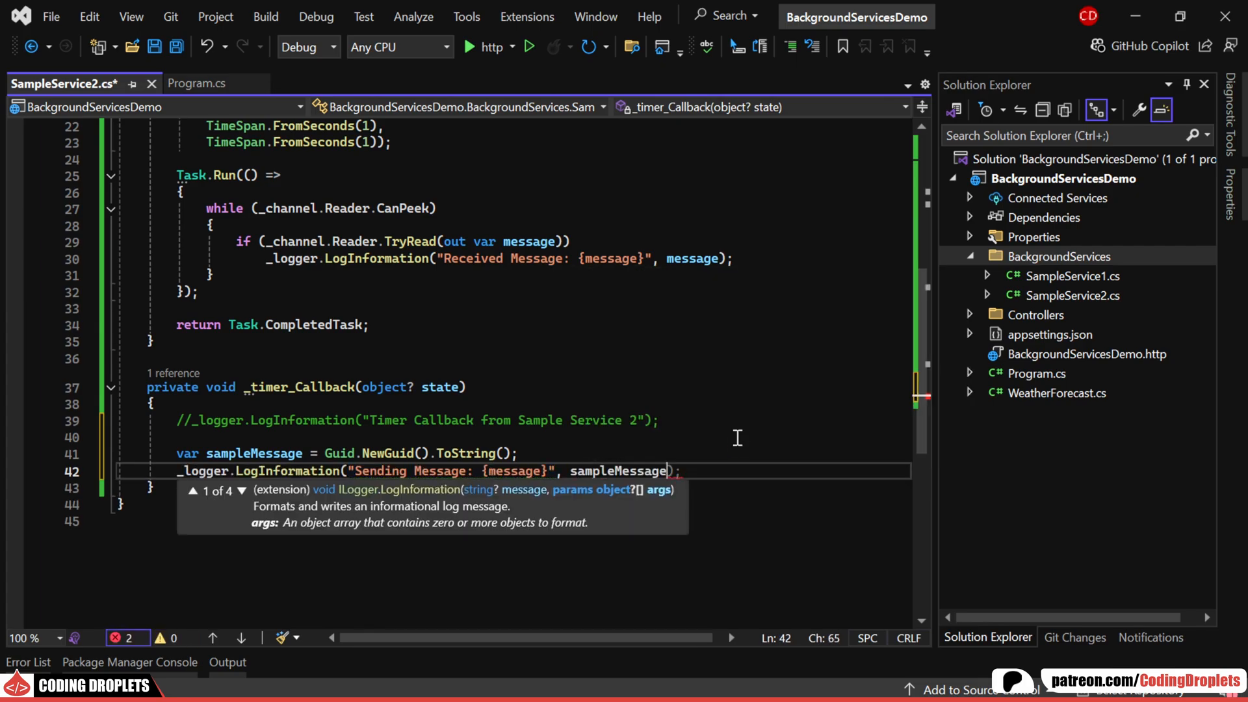
text(_channel.Wr)
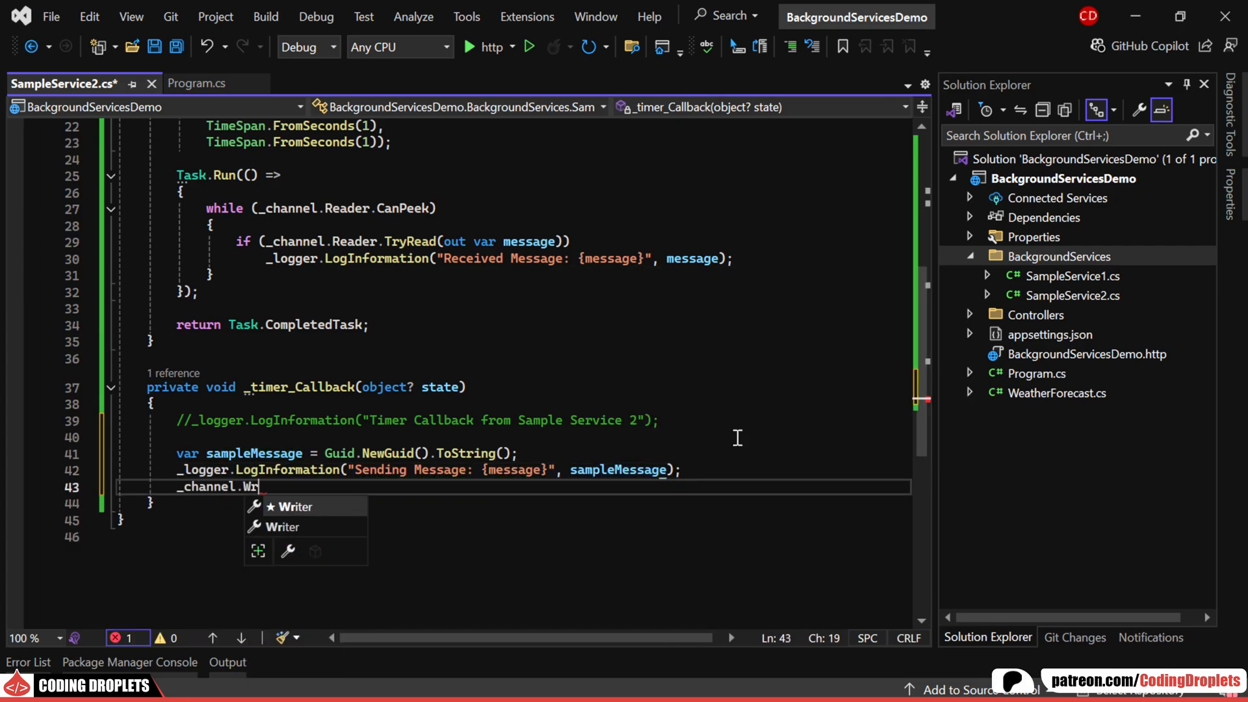
text(iter.WriteAsync()
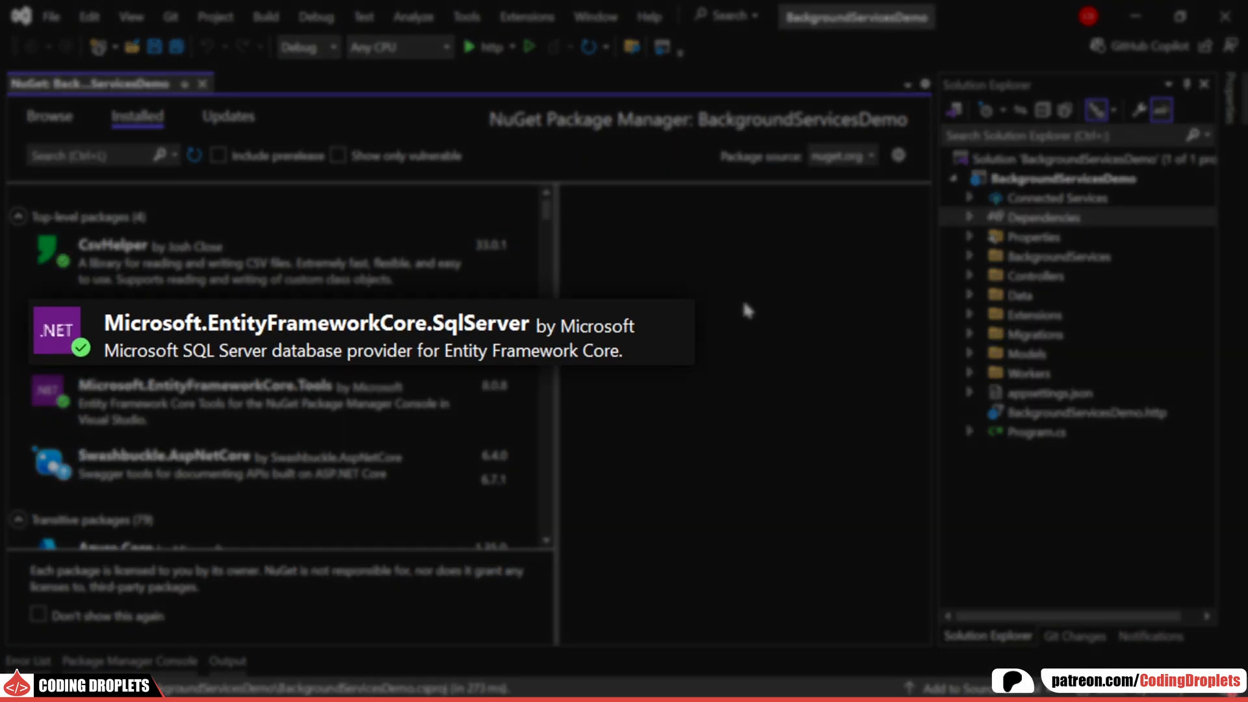
mouse_move(700, 289)
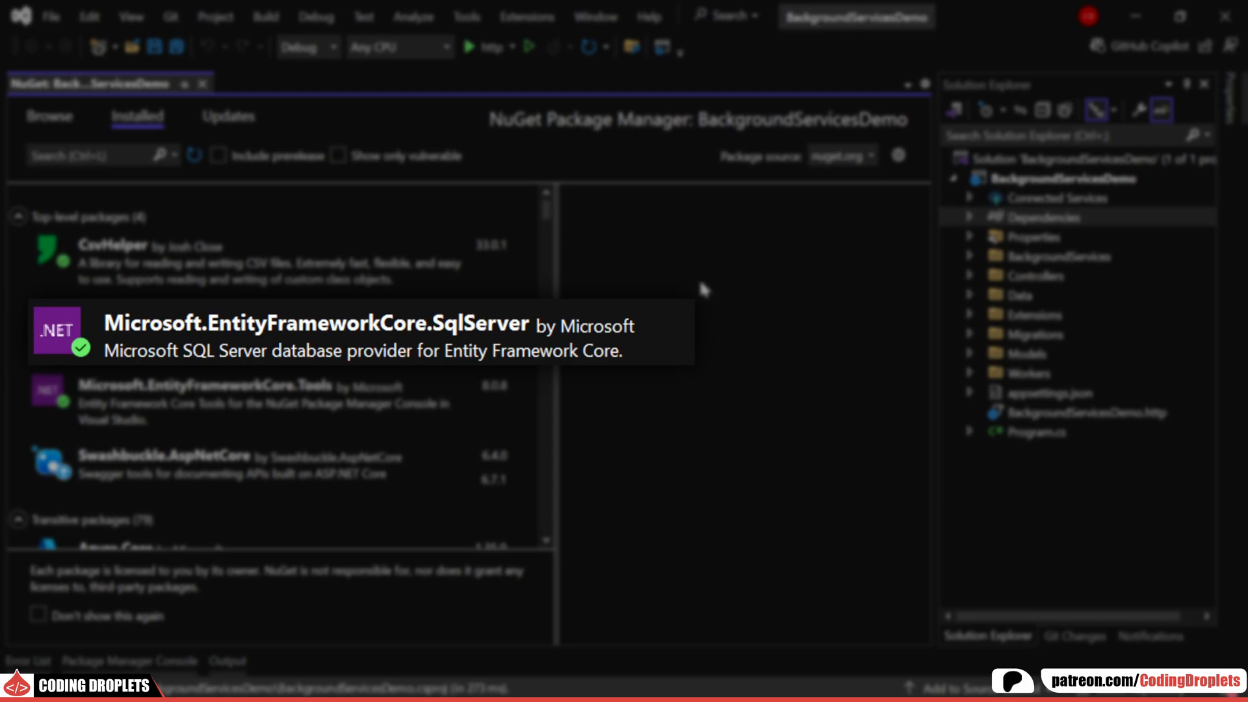
Show the Installed NuGet packages, then the demo database's dbo.product table in Object Explorer.
click(202, 83)
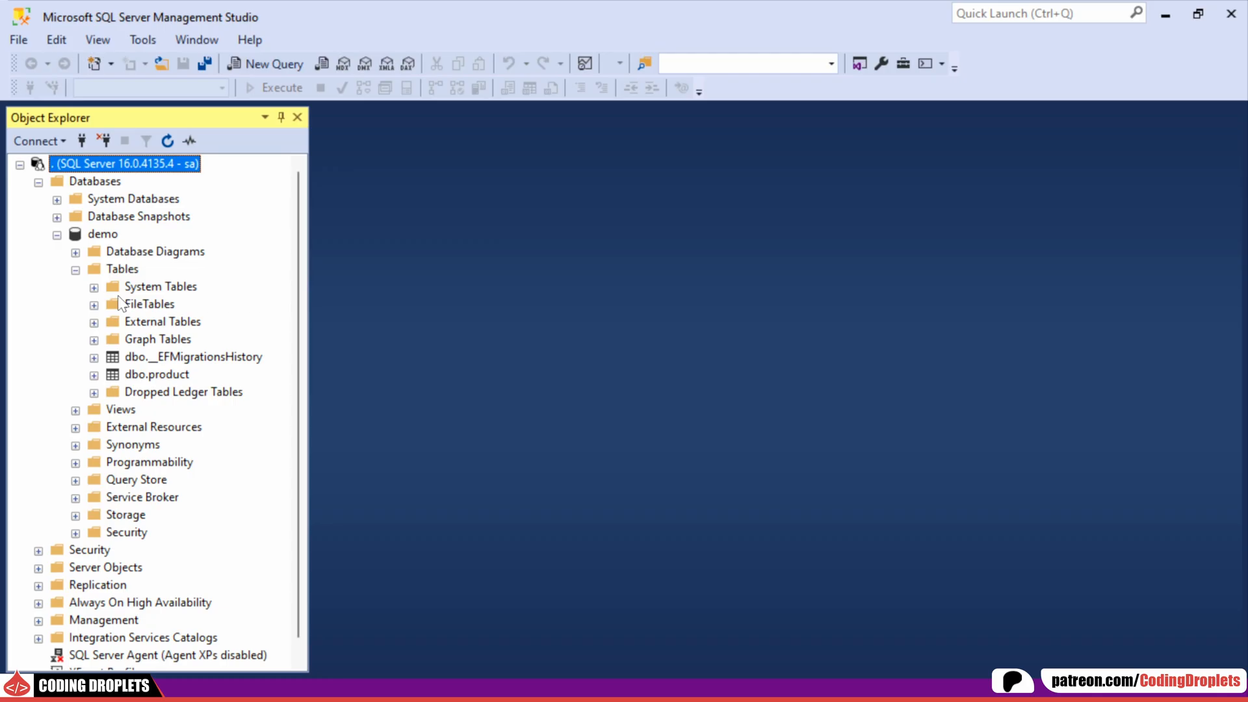
click(156, 375)
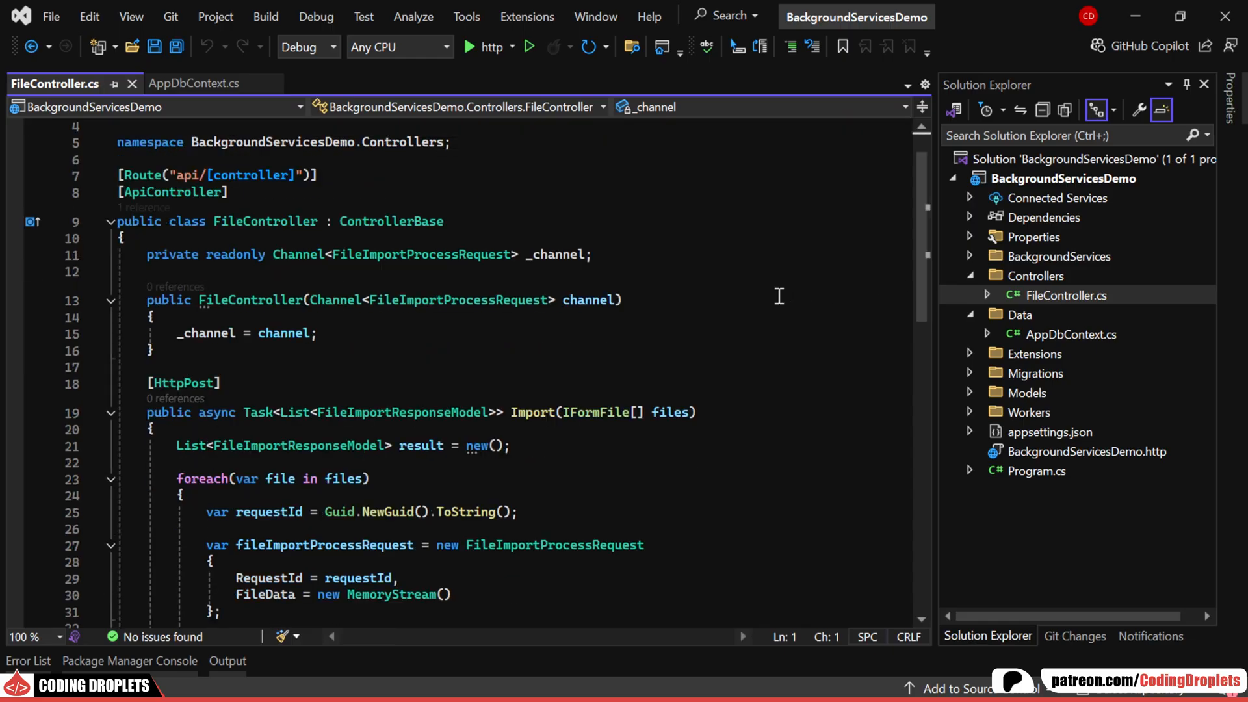
Review FileController's Import action, then open FileImportService.cs from the BackgroundServices folder.
scroll(down, 3)
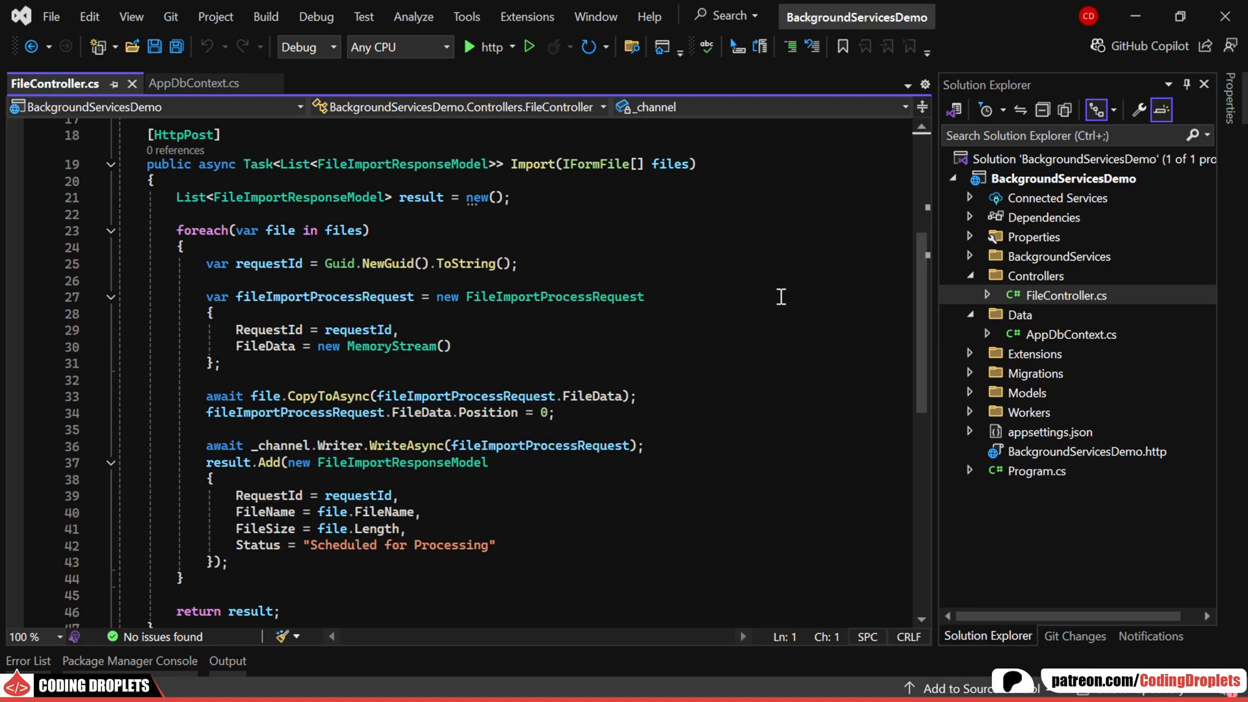
click(970, 256)
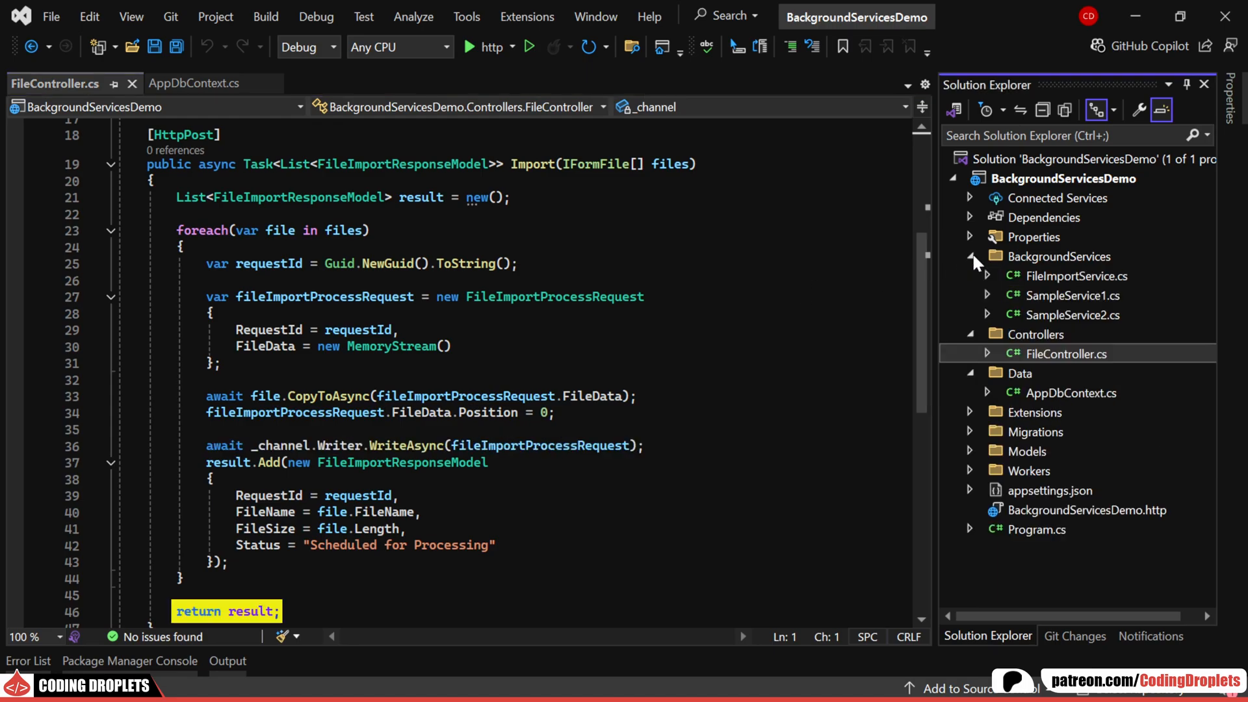
double_click(1076, 275)
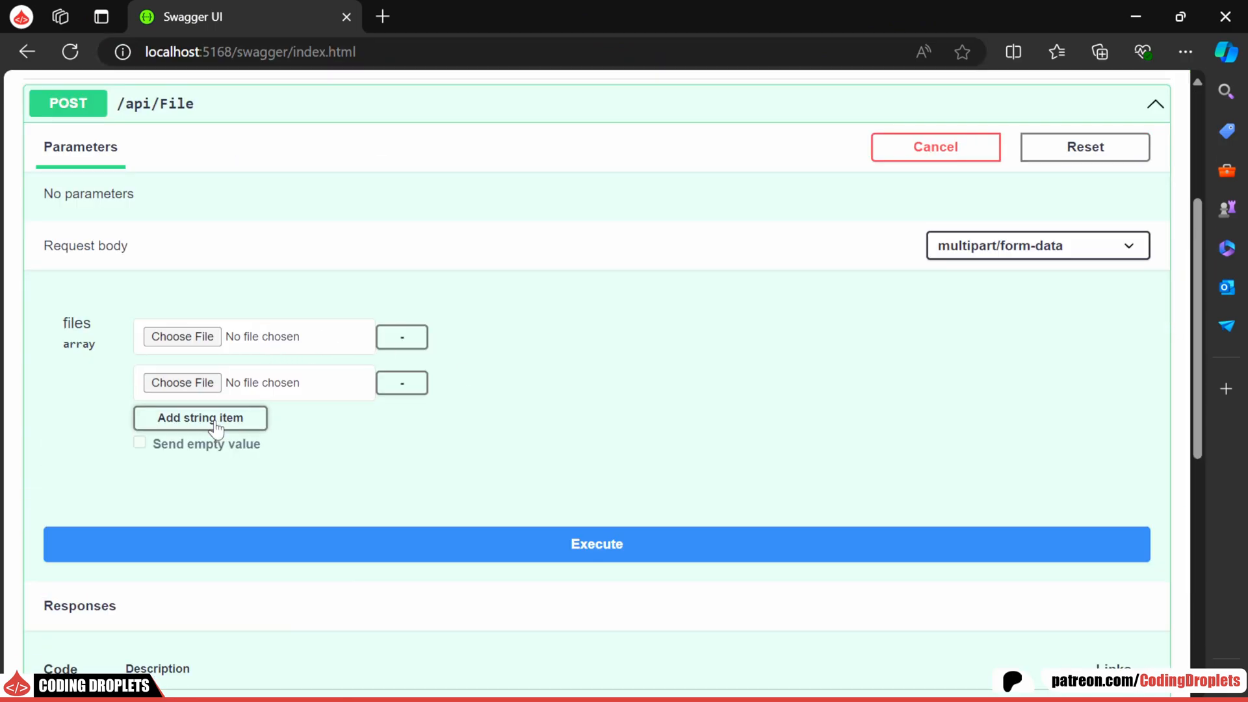
Attach products-import-1, -2 and -3 CSV files to POST /api/File and execute the request.
click(182, 335)
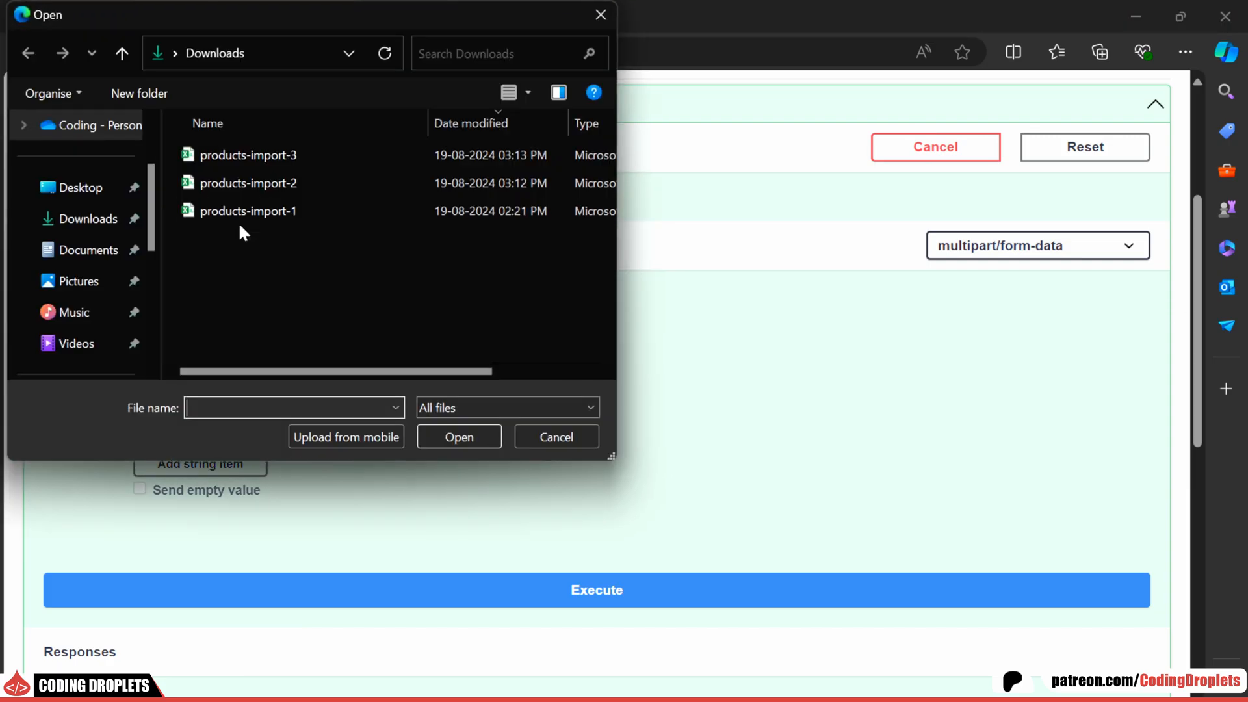
click(247, 181)
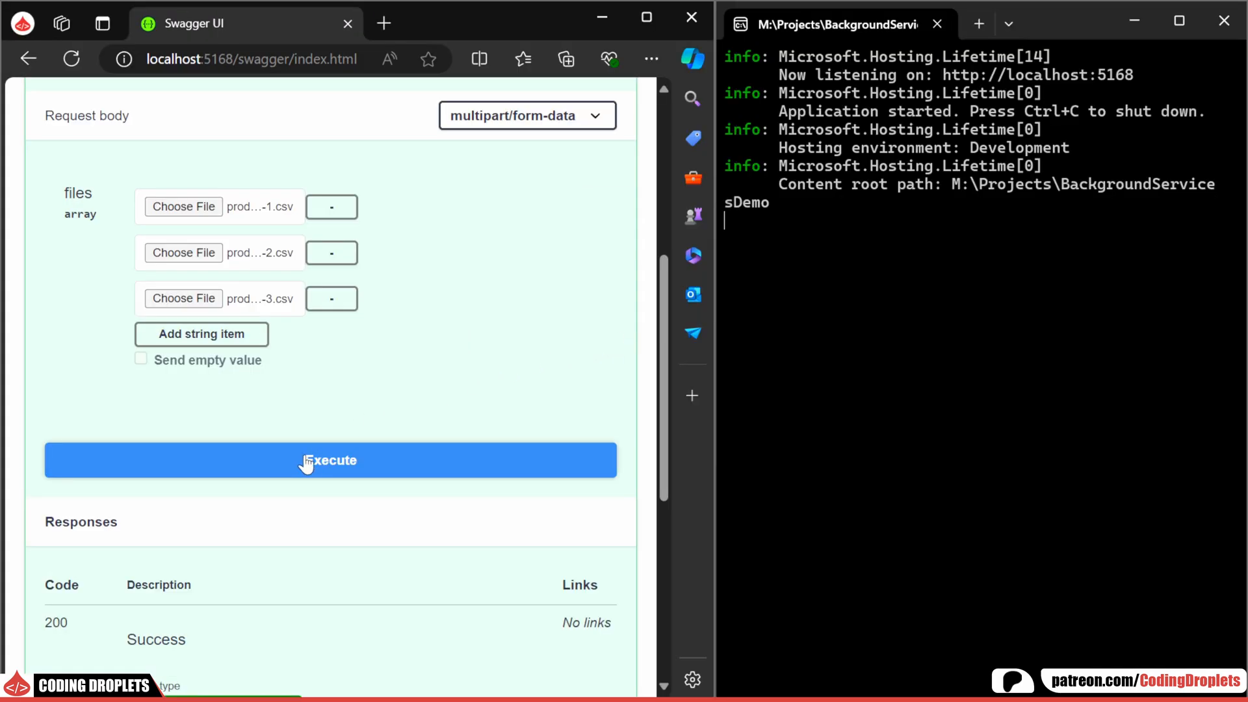
click(324, 461)
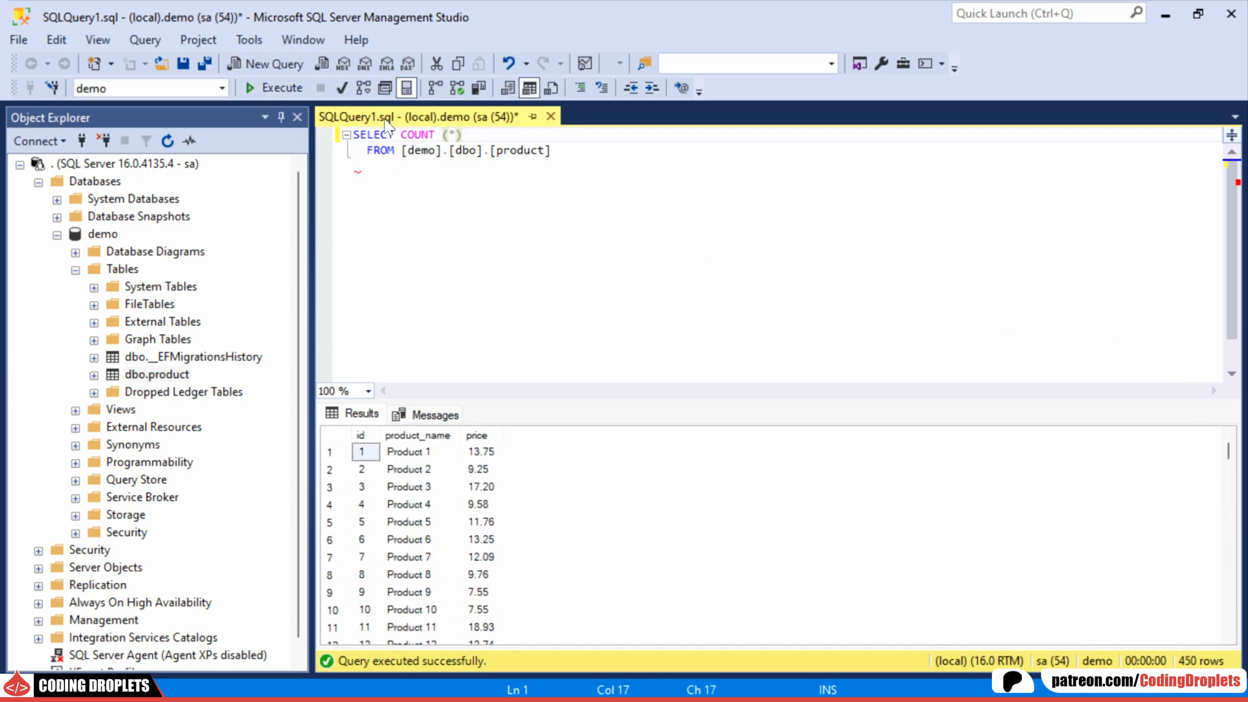
Run SELECT COUNT(*) on [demo].[dbo].[product] and confirm it returns 450 rows.
click(260, 87)
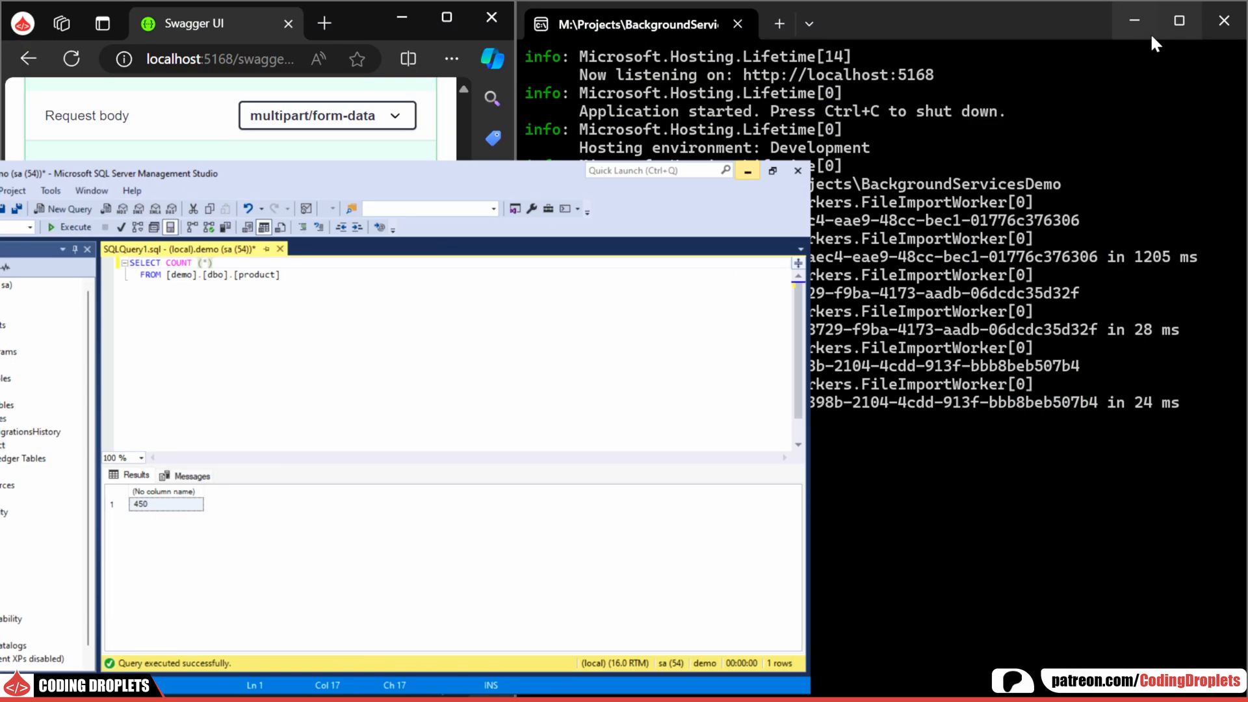
click(141, 467)
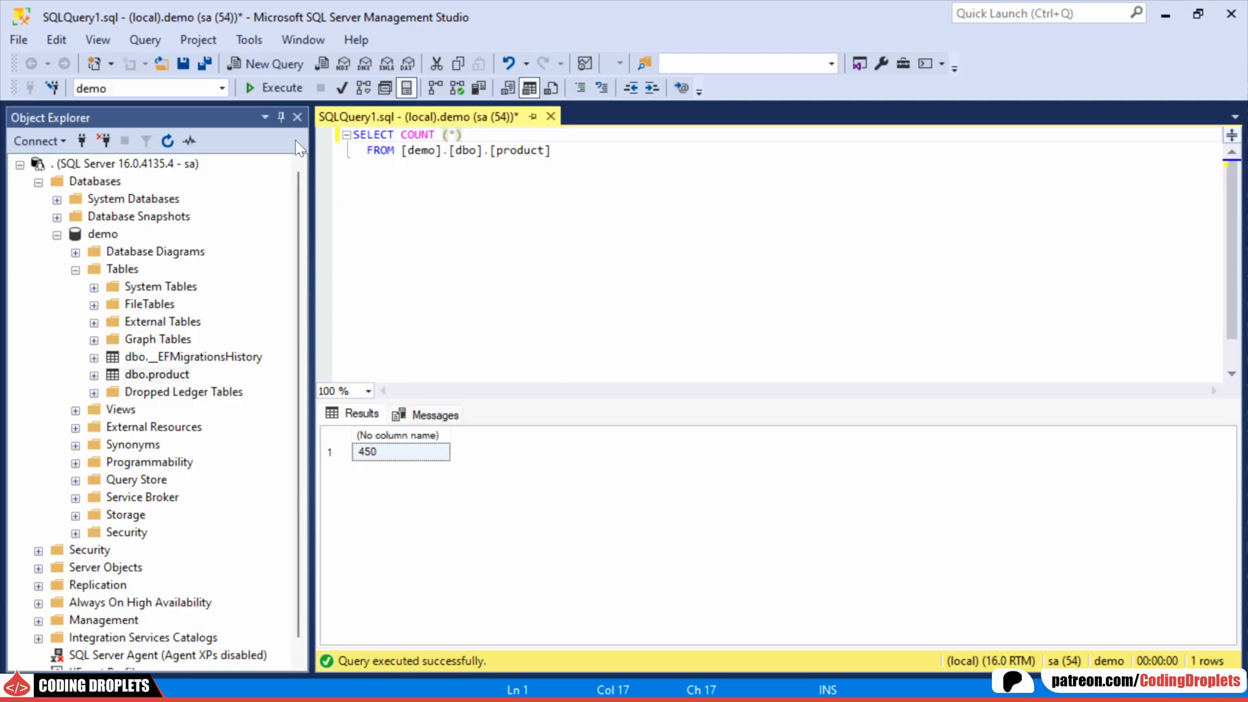
click(248, 89)
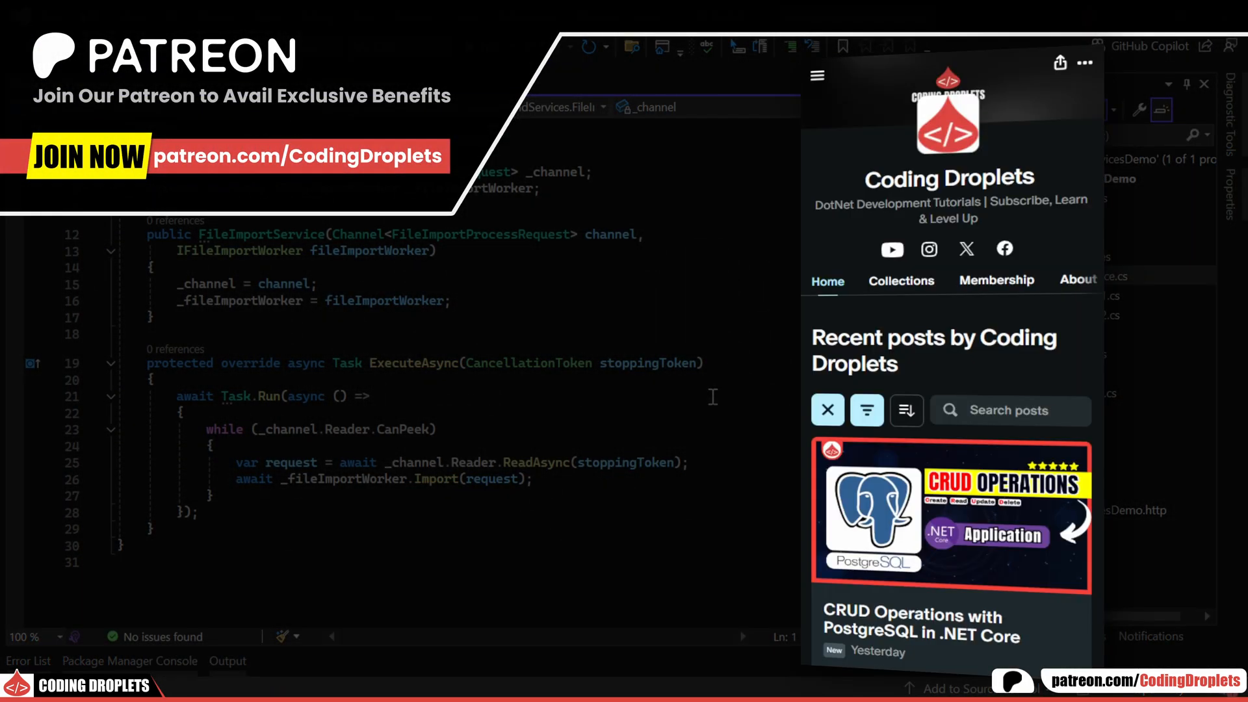
click(950, 520)
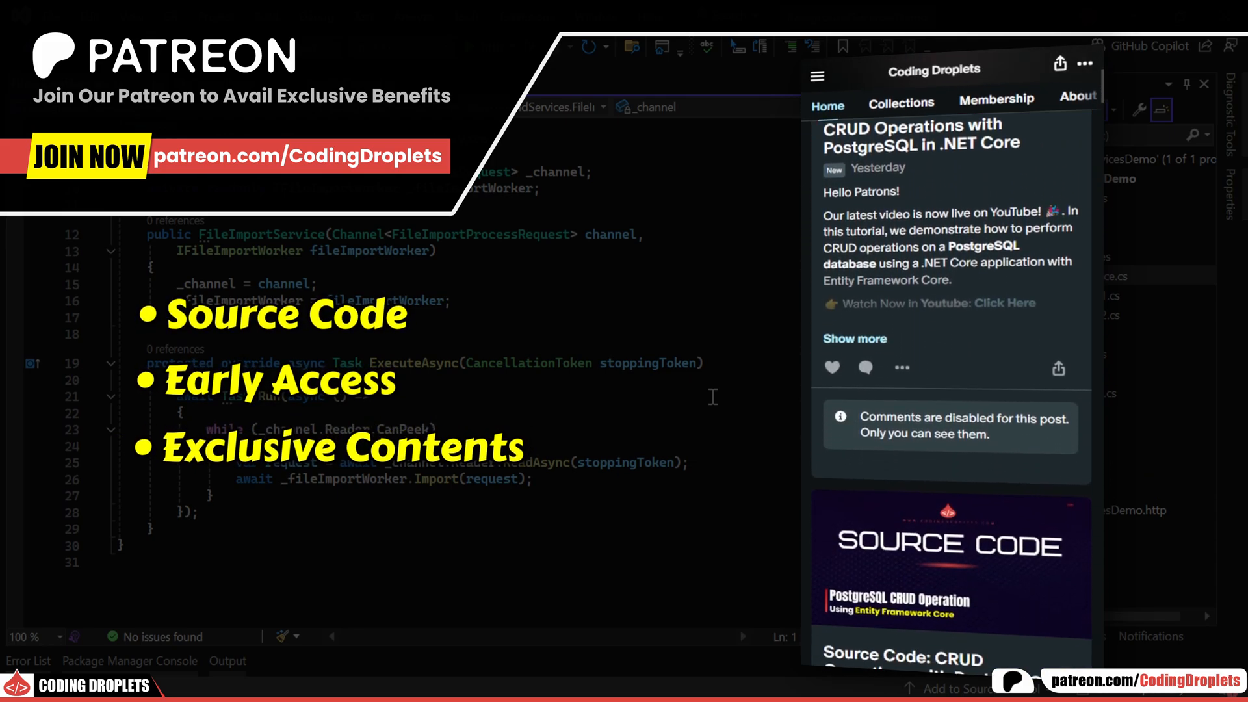
scroll(down, 3)
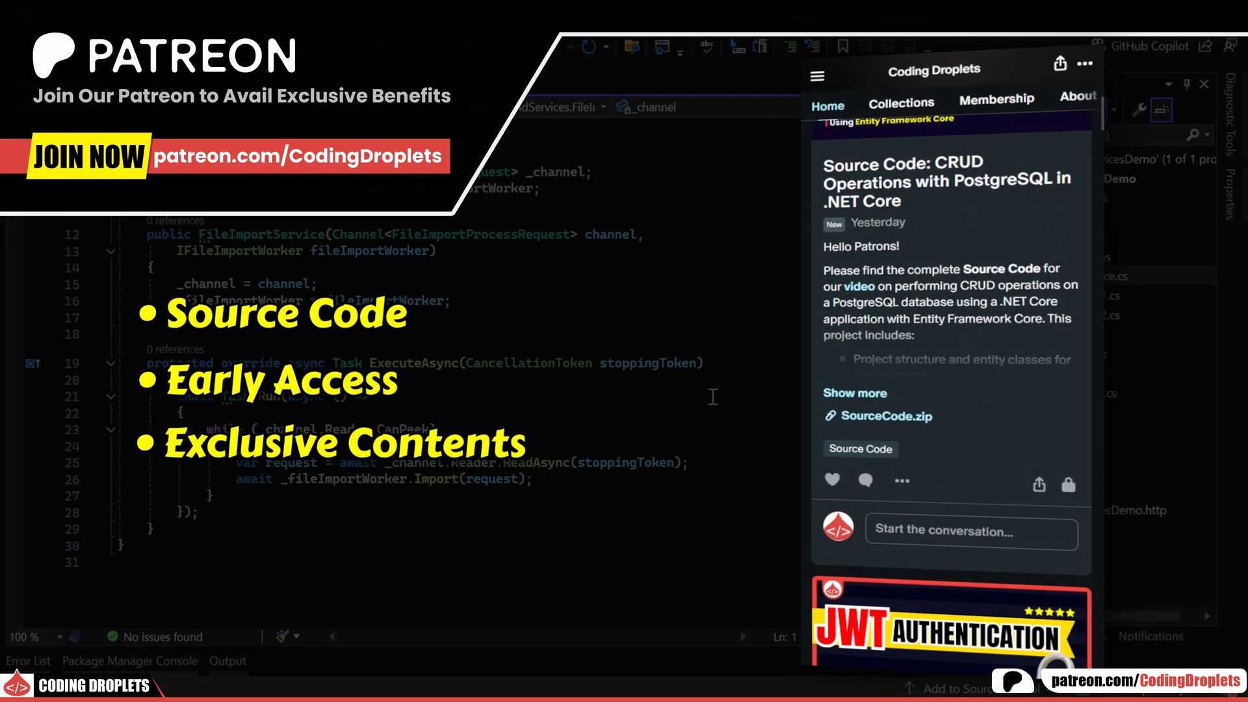